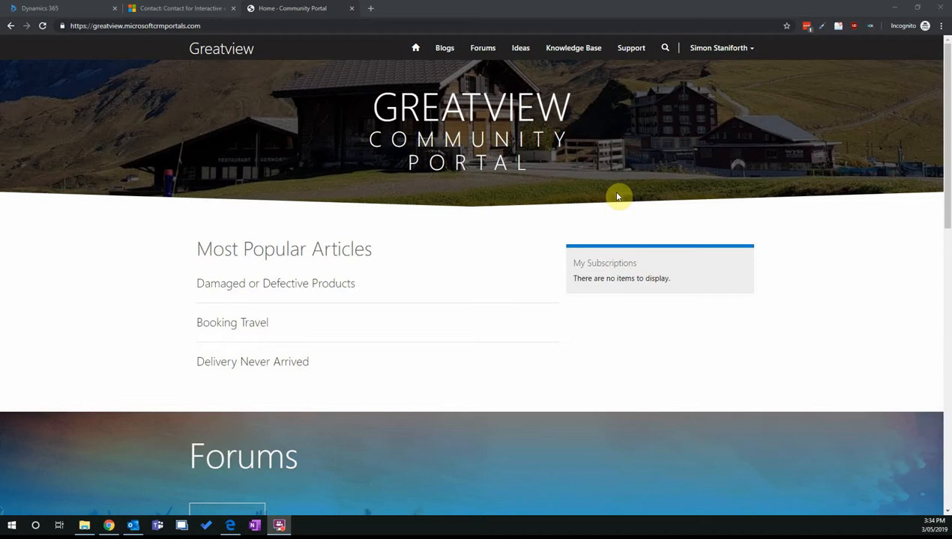
pyautogui.moveTo(607, 188)
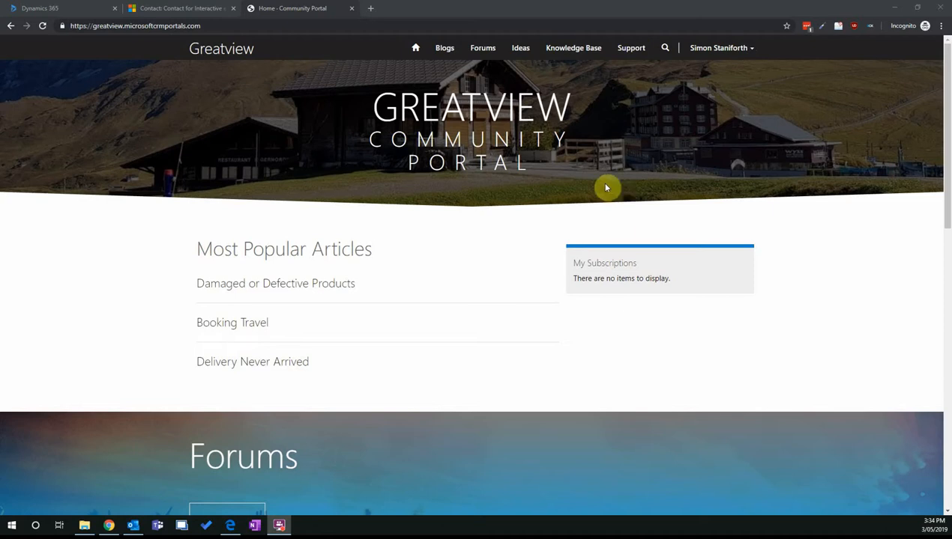
pyautogui.moveTo(592, 137)
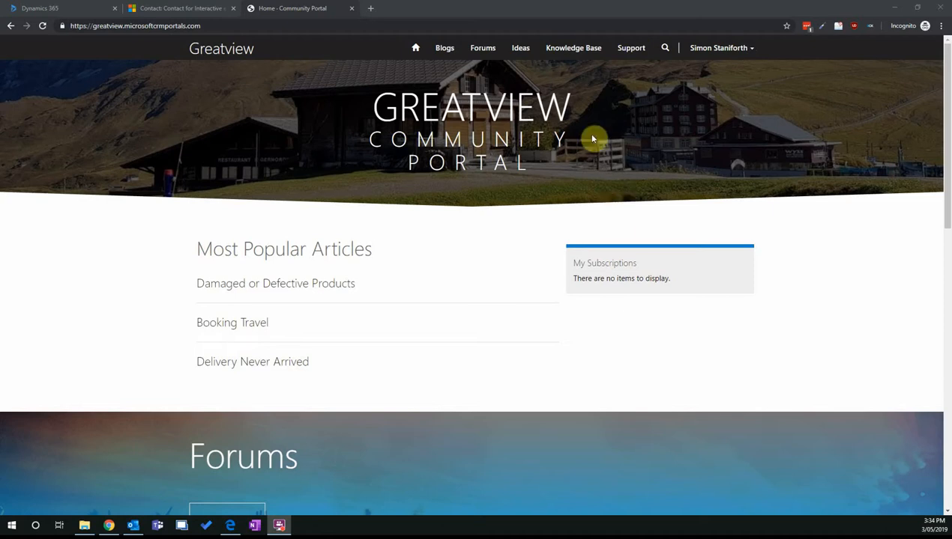
pyautogui.moveTo(609, 128)
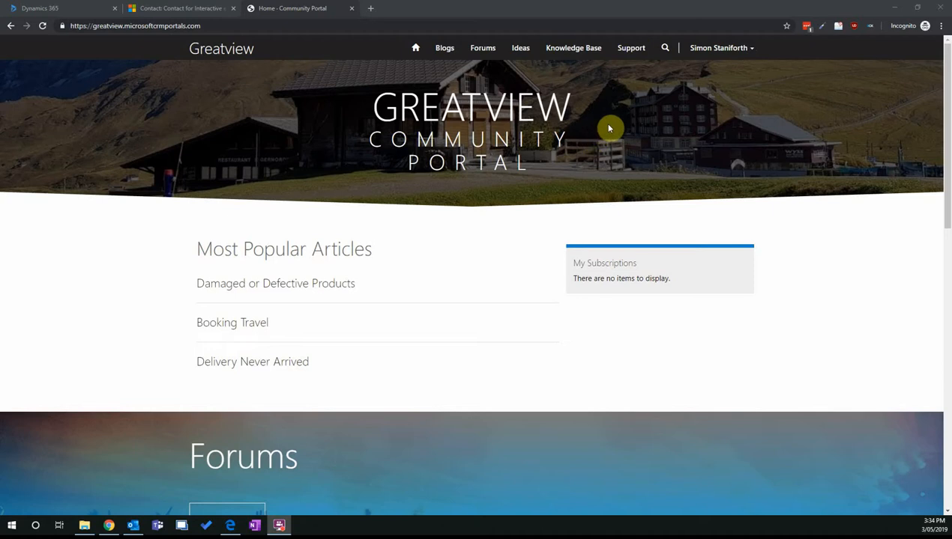
pyautogui.moveTo(609, 118)
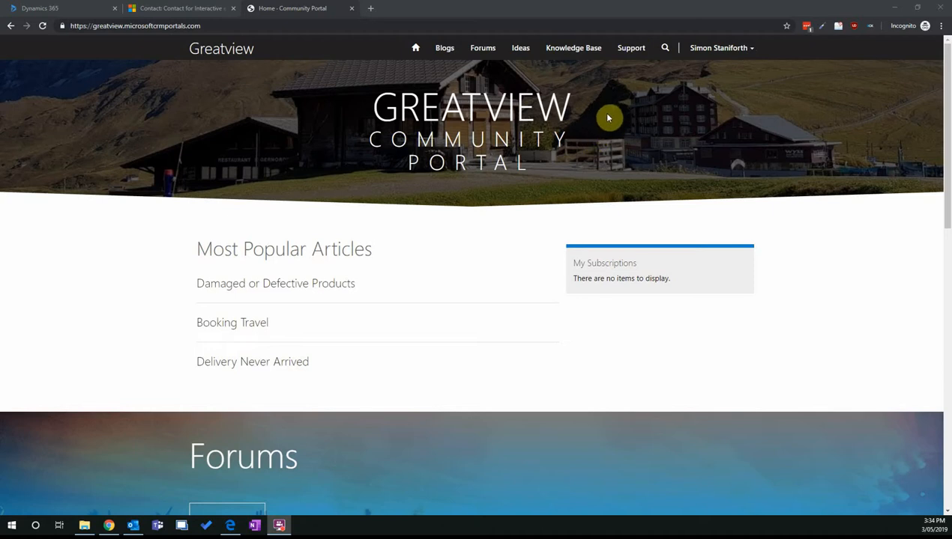
pyautogui.moveTo(519, 258)
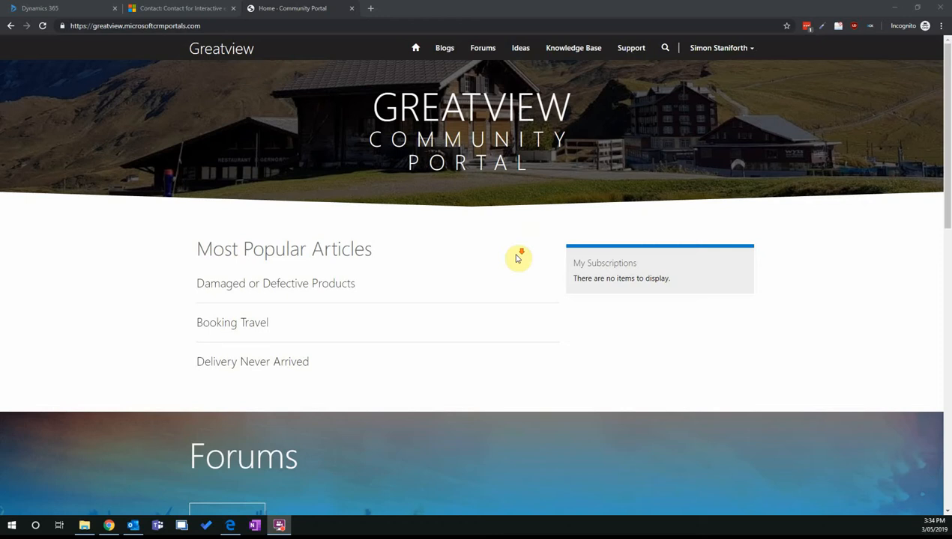
# Step: Browse down the portal home page, then go to the Blogs page listing recent posts
pyautogui.scroll(-3)
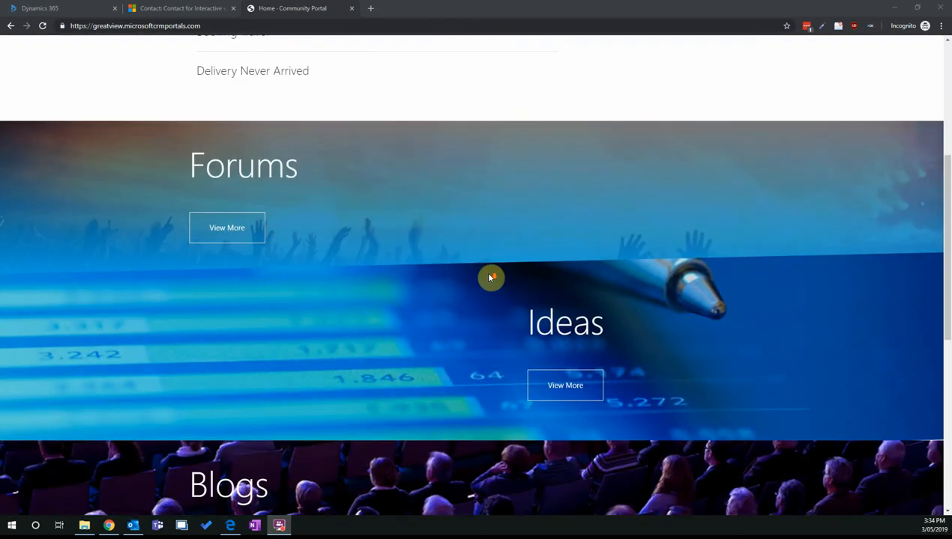
pyautogui.scroll(-3)
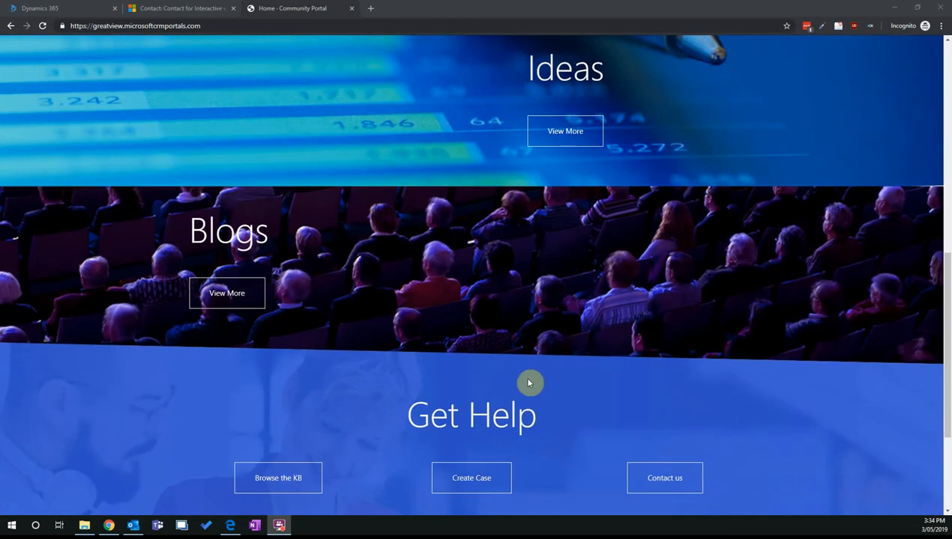
pyautogui.scroll(-3)
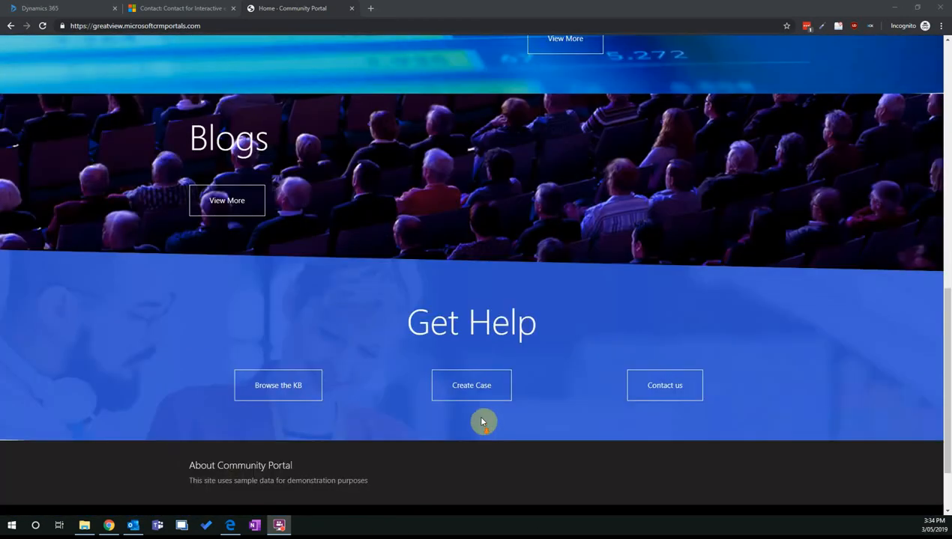
pyautogui.scroll(-3)
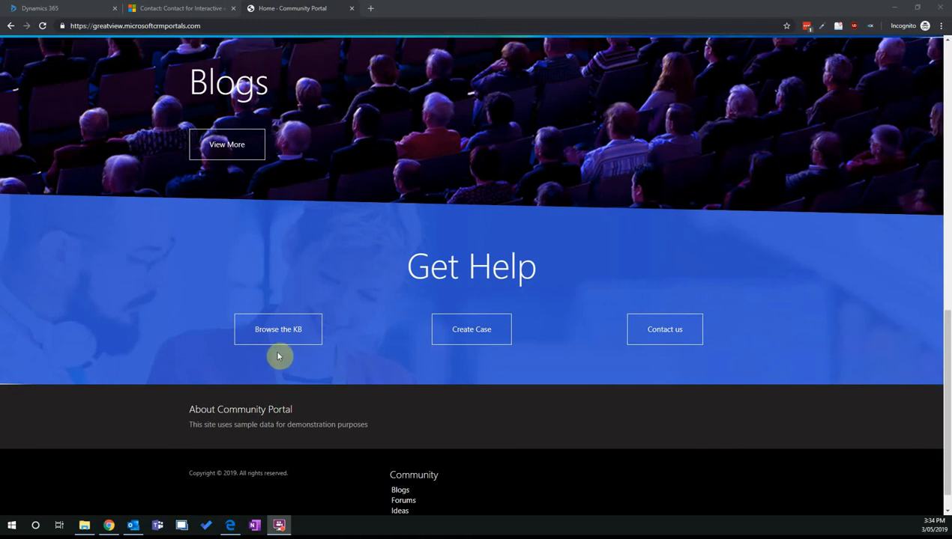
pyautogui.moveTo(398, 326)
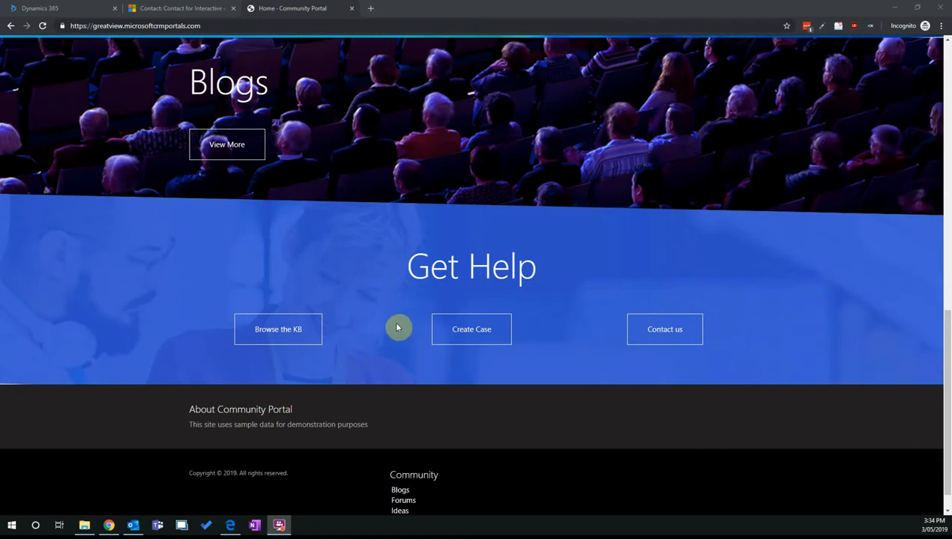
pyautogui.scroll(-3)
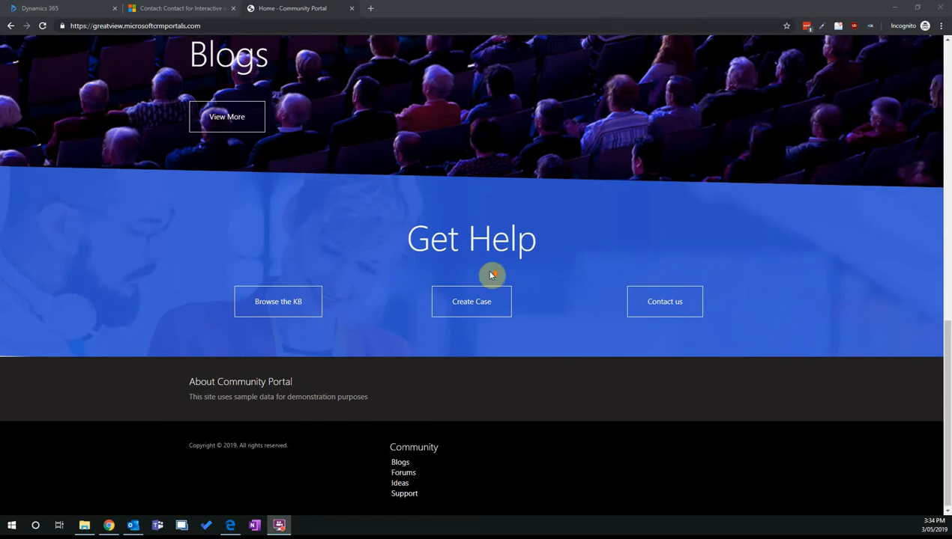
pyautogui.scroll(3)
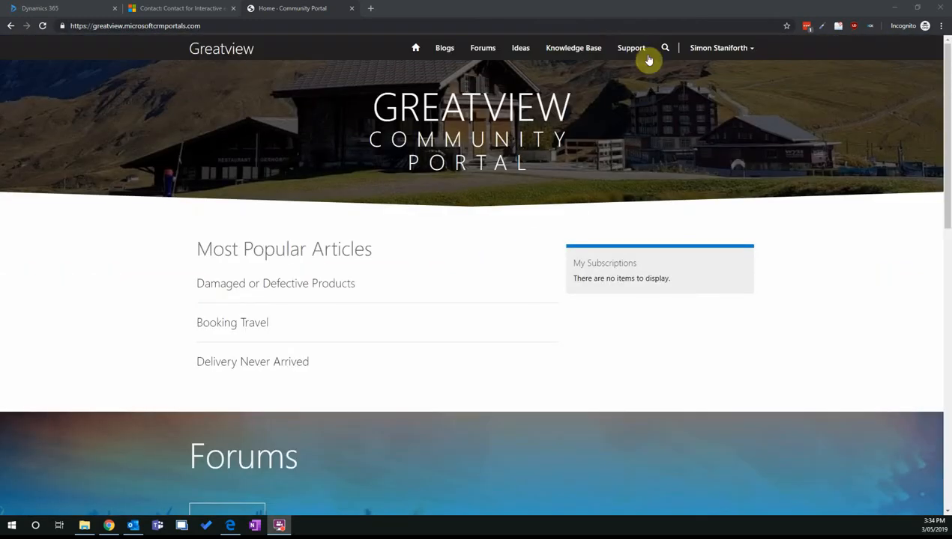
pyautogui.moveTo(417, 48)
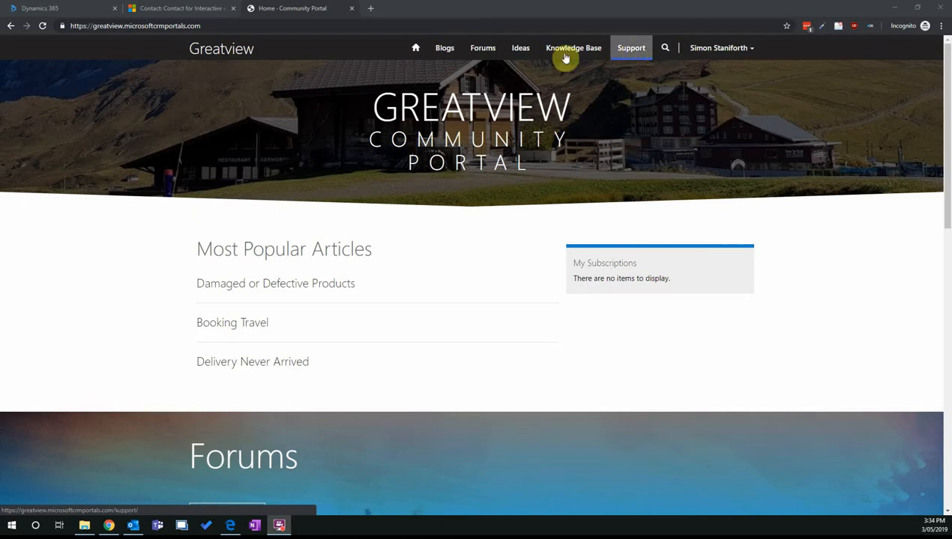
pyautogui.moveTo(444, 48)
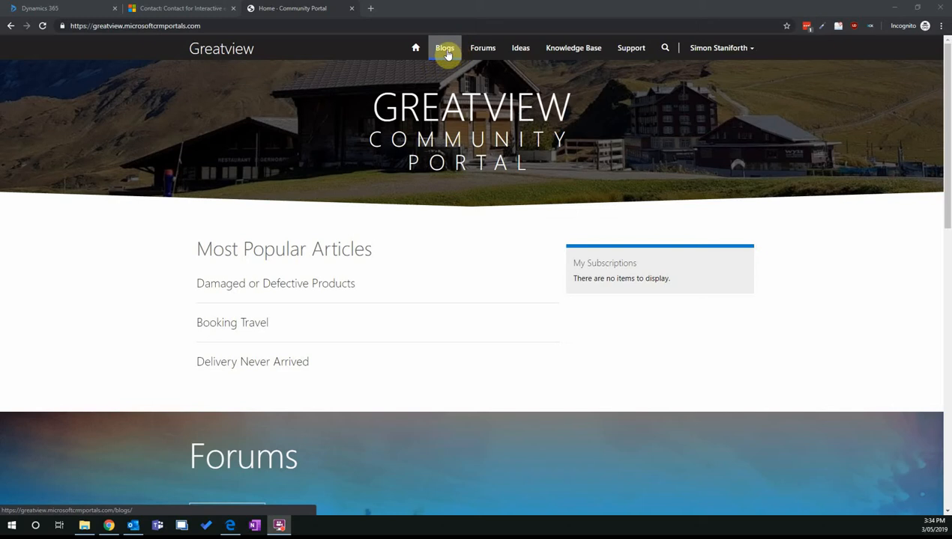
pyautogui.click(444, 48)
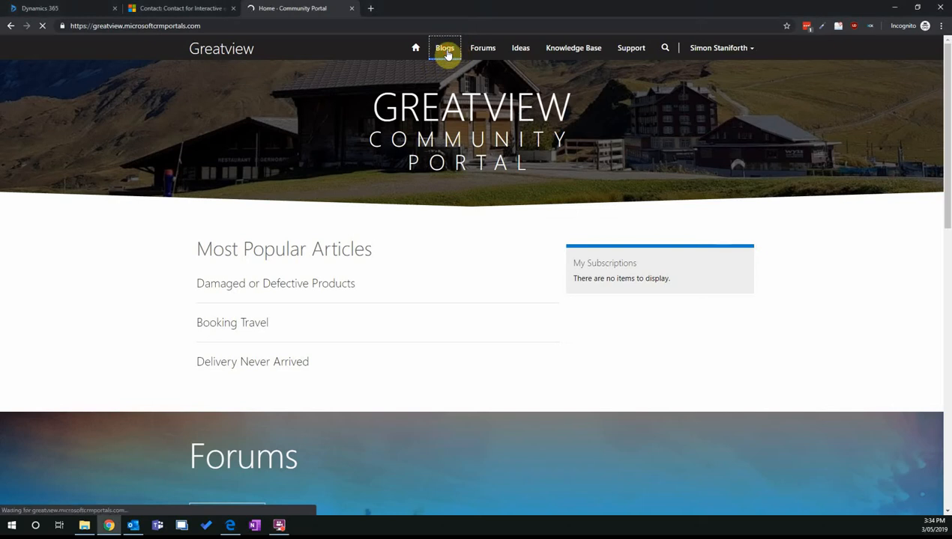
pyautogui.click(443, 47)
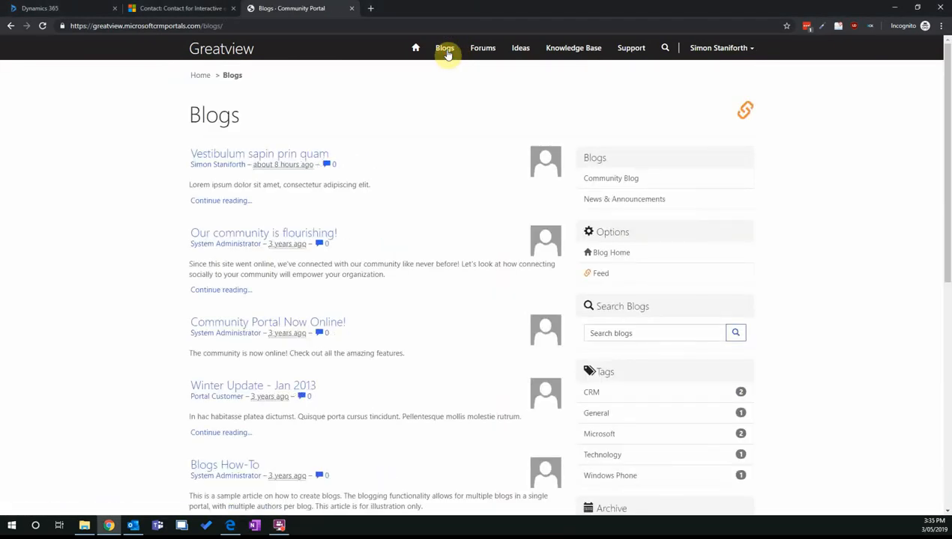
pyautogui.moveTo(165, 207)
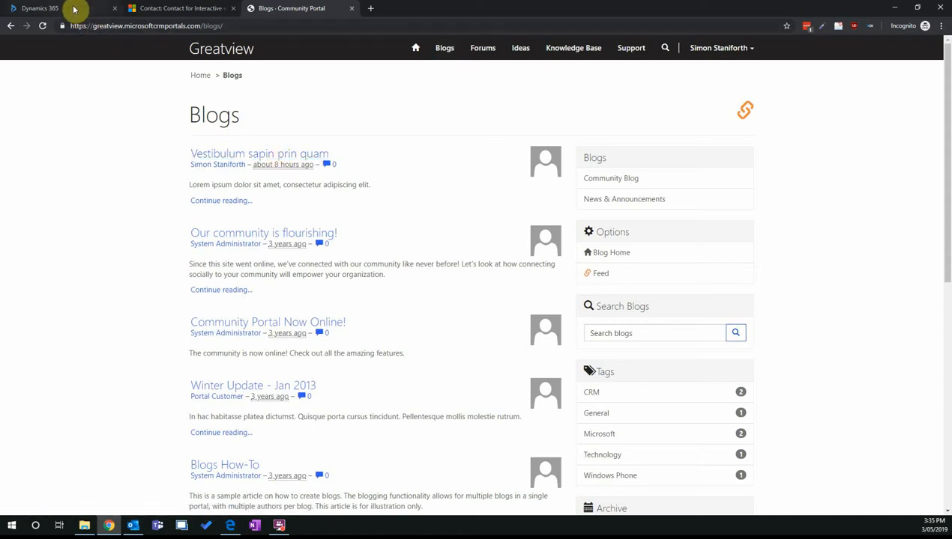
# Step: In the Dynamics 365 Portals app, show the Community Blog record's Posts list with its four posts
pyautogui.click(38, 9)
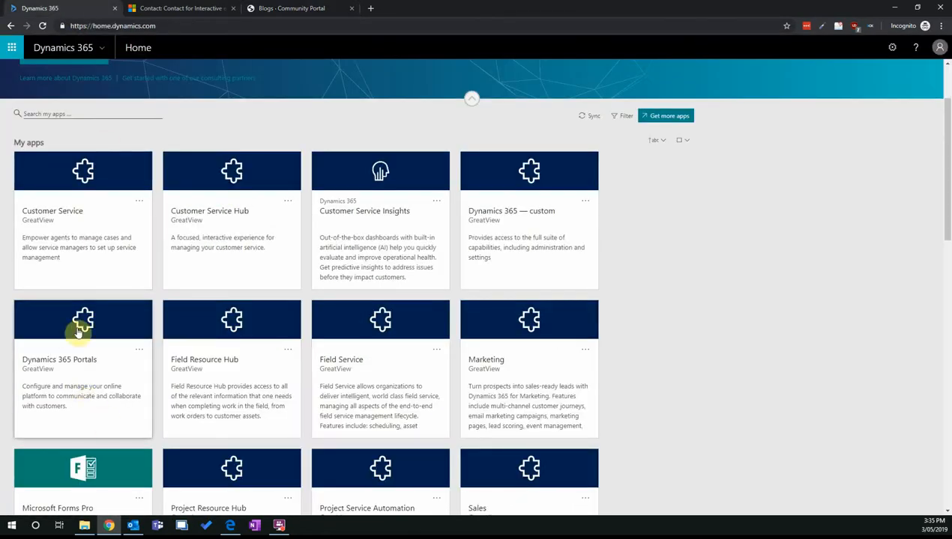
pyautogui.click(82, 367)
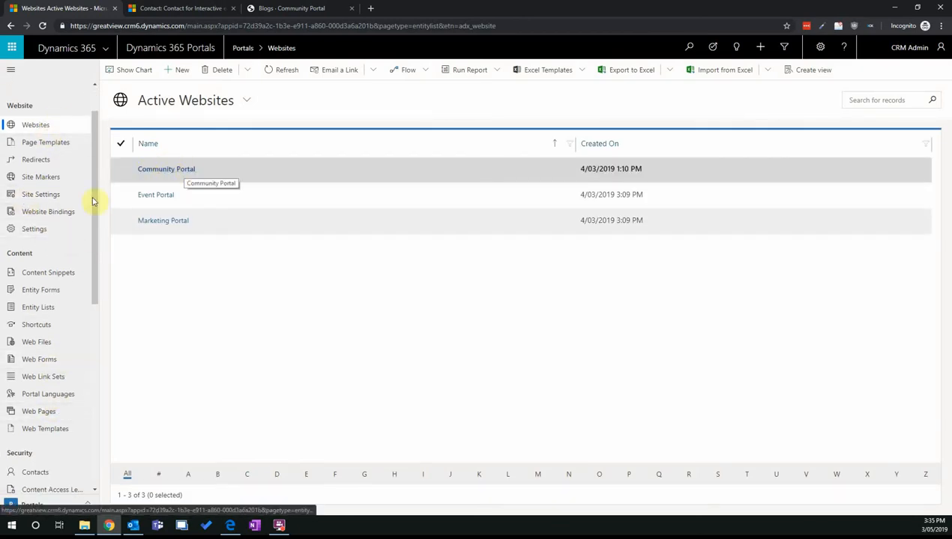
pyautogui.scroll(-3)
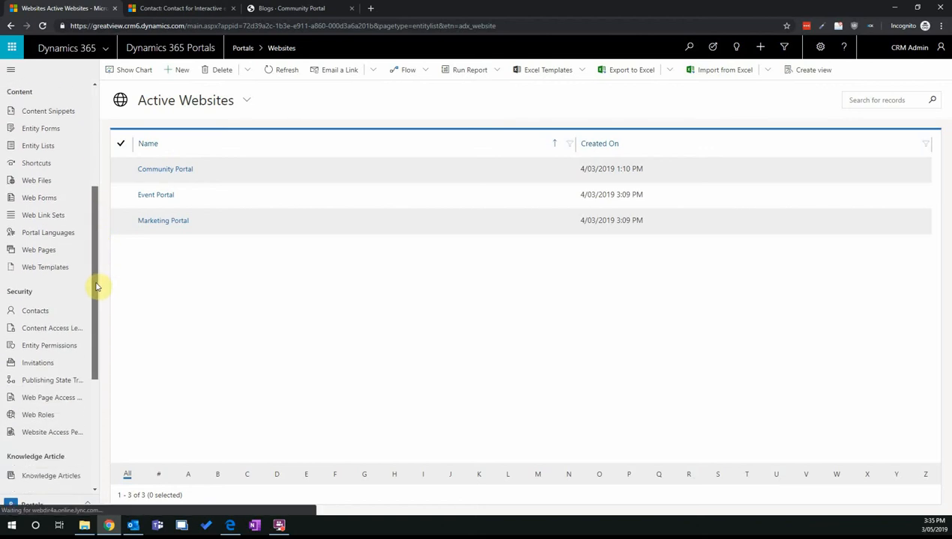
pyautogui.click(30, 380)
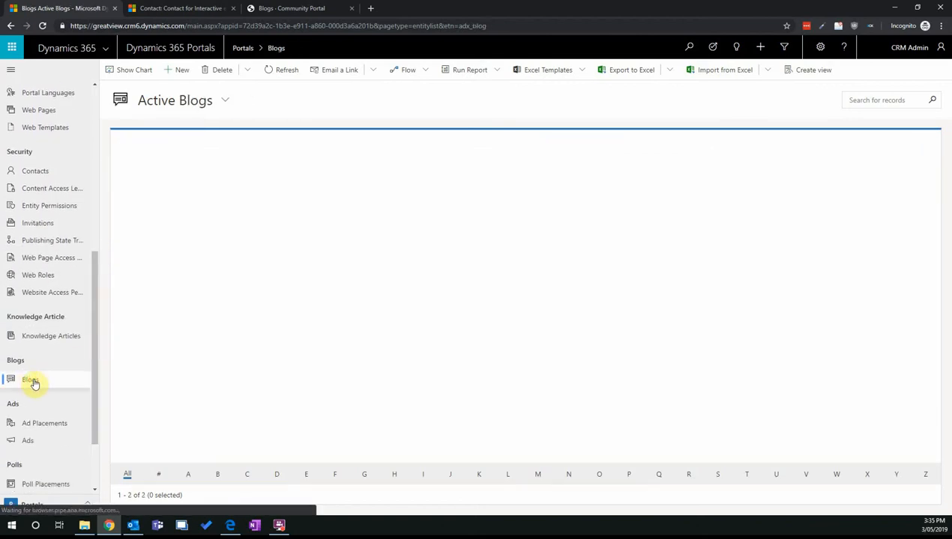
pyautogui.click(30, 381)
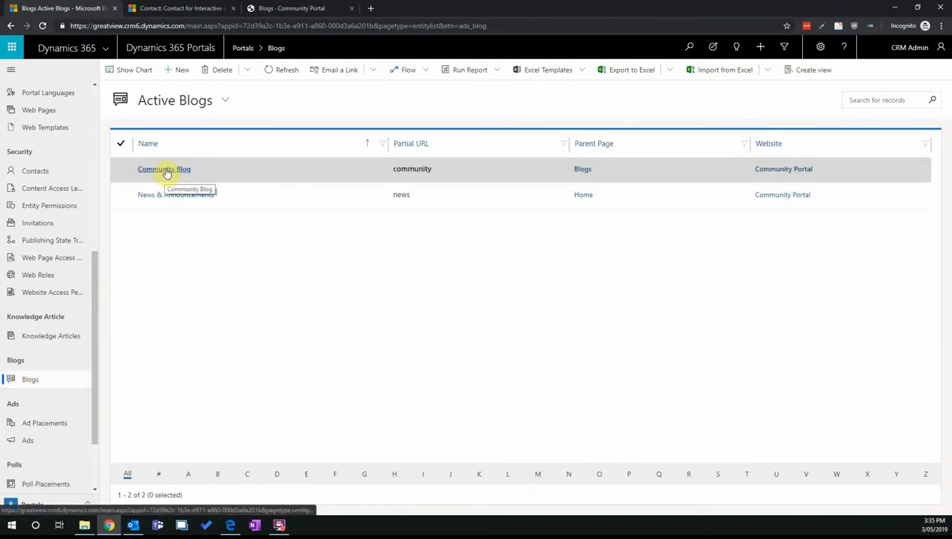
pyautogui.click(163, 168)
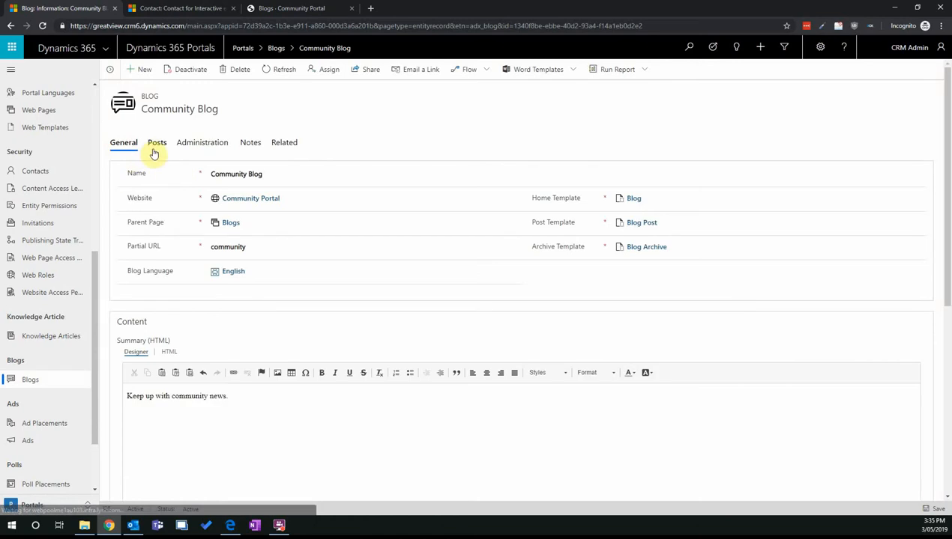
pyautogui.click(156, 142)
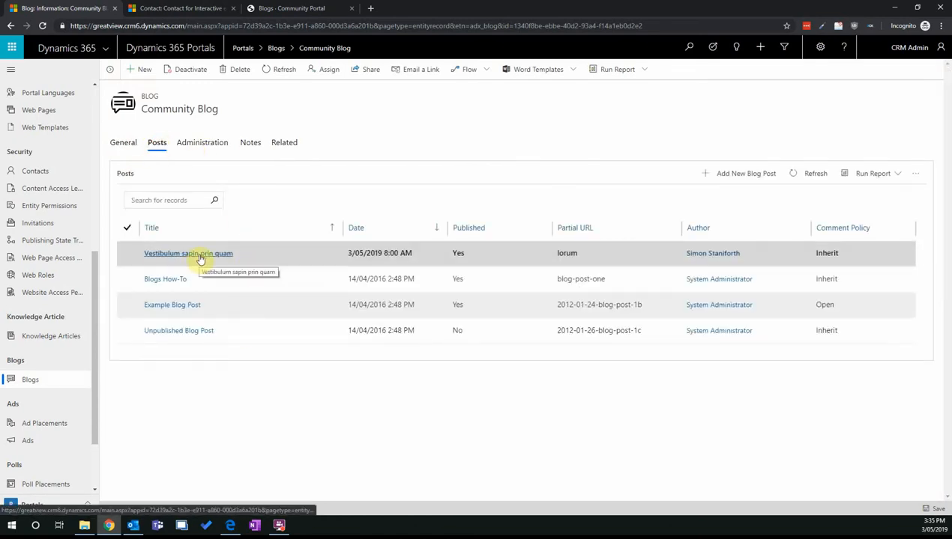
# Step: Review the Vestibulum sapin prin quam post record's Copy (HTML) content, then return to the portal Blogs page
pyautogui.click(189, 254)
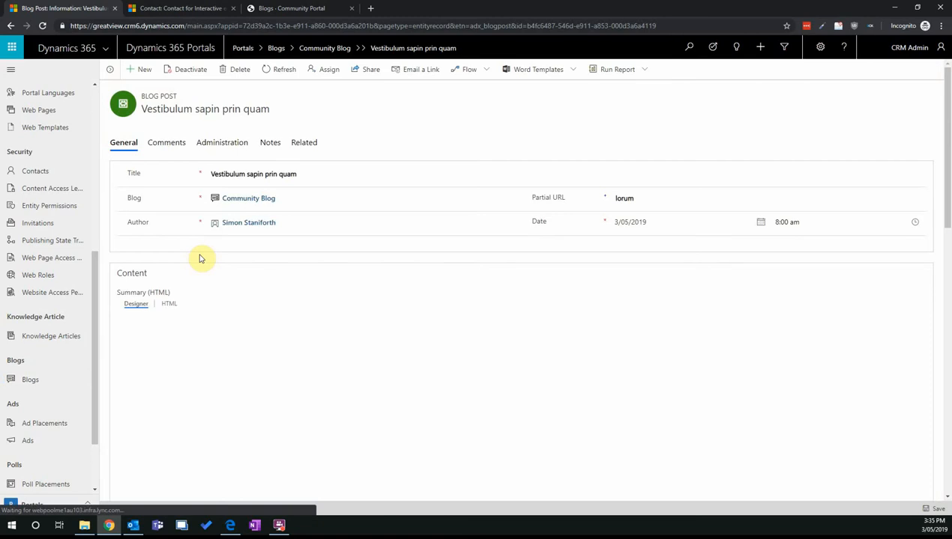
pyautogui.click(135, 303)
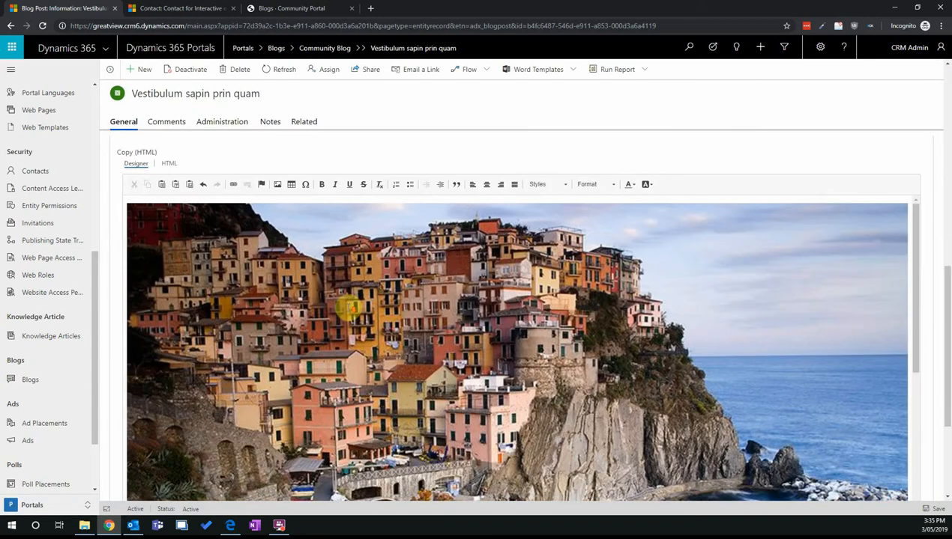
pyautogui.scroll(-3)
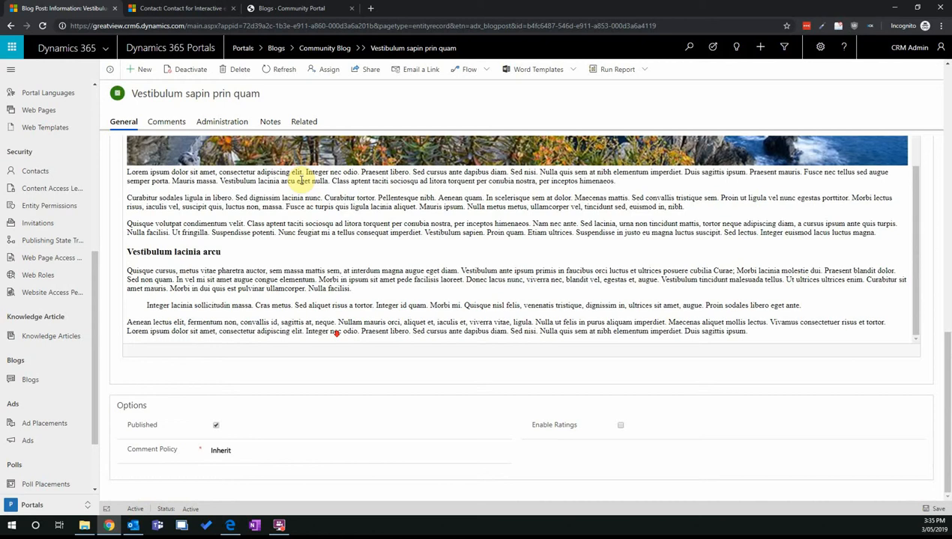
pyautogui.click(291, 9)
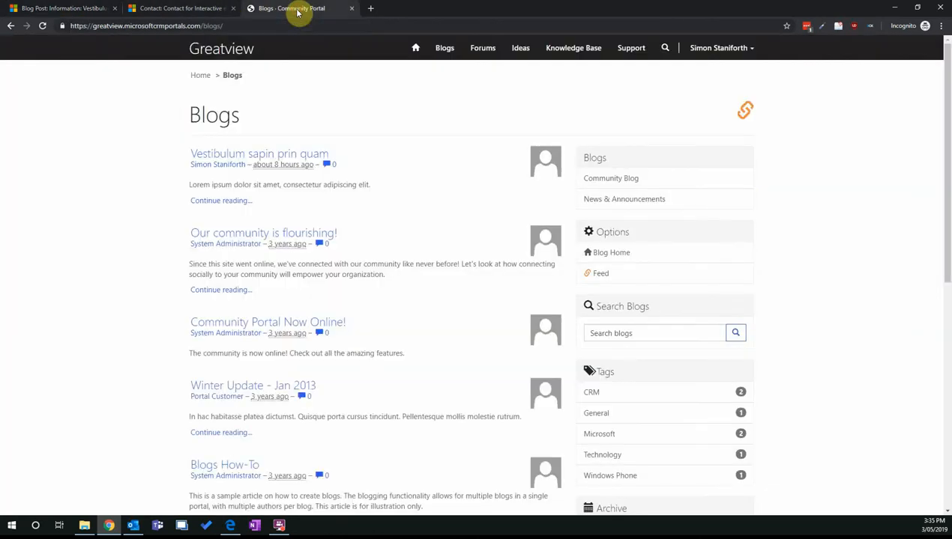
pyautogui.moveTo(258, 153)
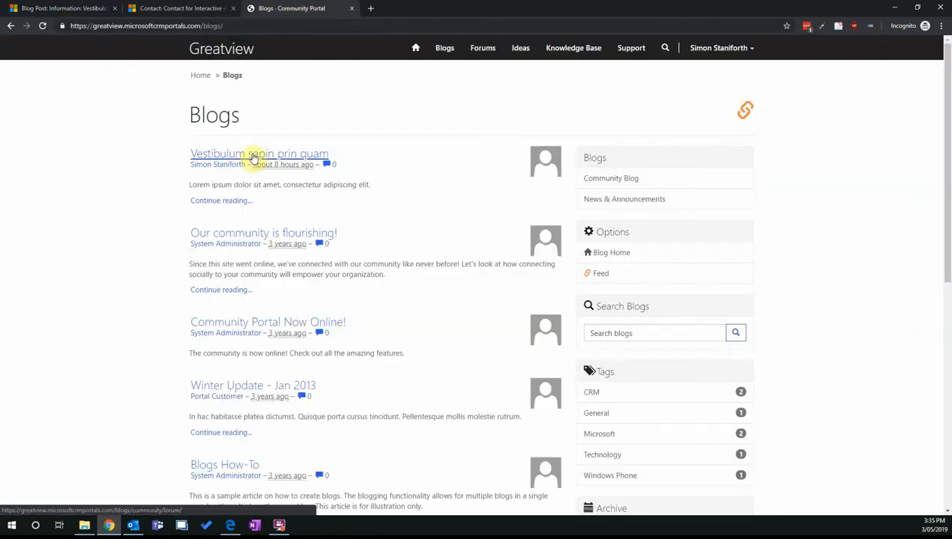
# Step: View the Vestibulum sapin prin quam post on the portal, down to its Post a comment box and back
pyautogui.click(257, 153)
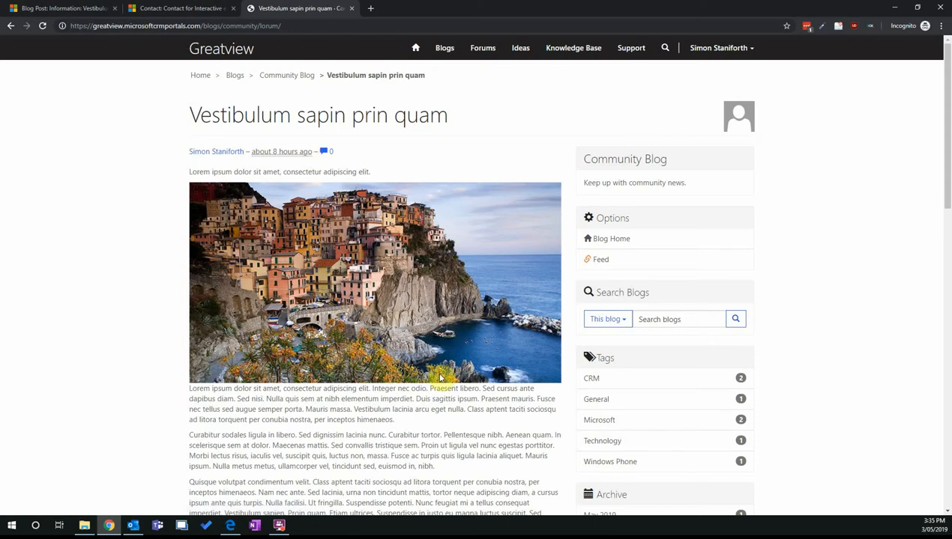
pyautogui.moveTo(344, 102)
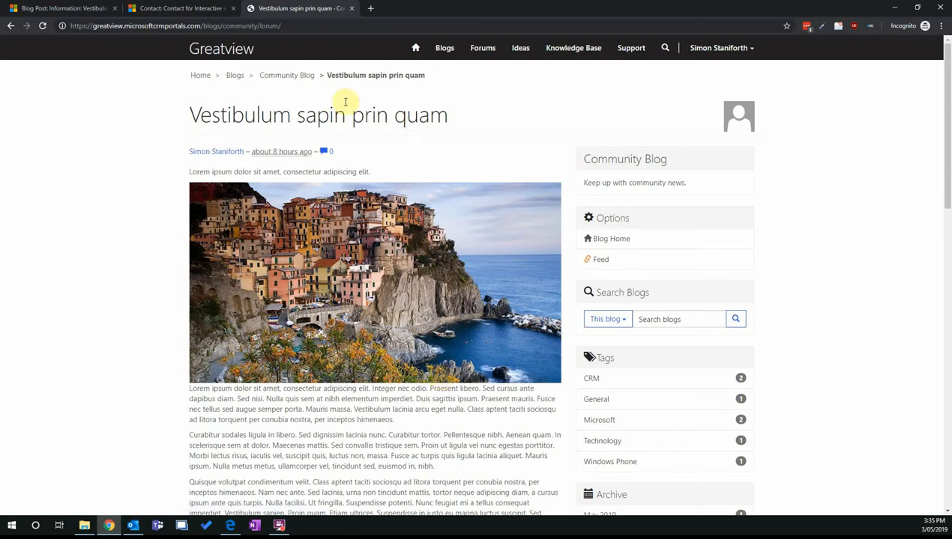
pyautogui.moveTo(363, 245)
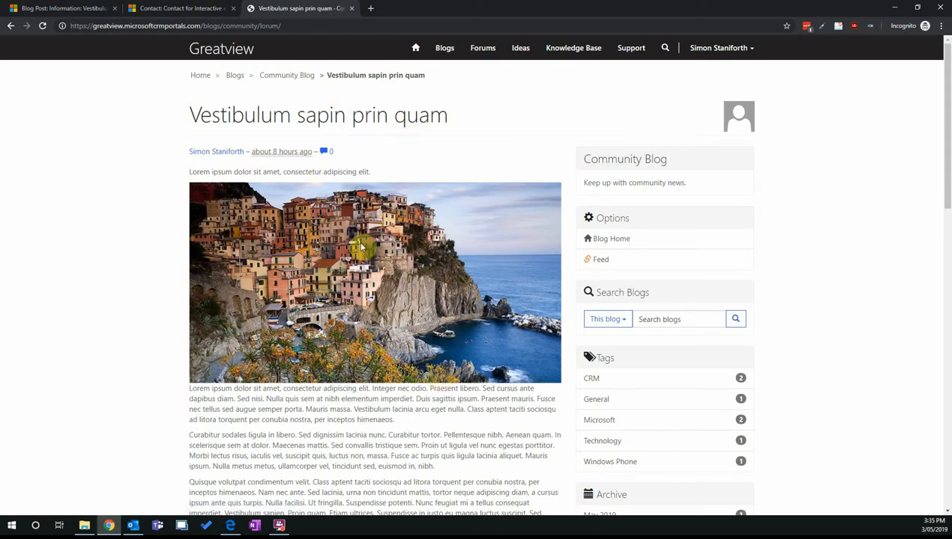
pyautogui.scroll(-3)
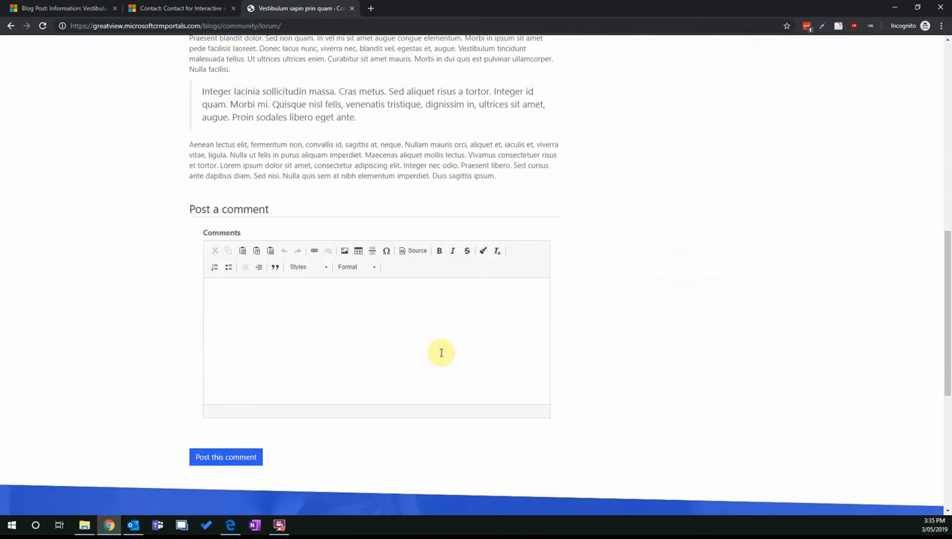
pyautogui.moveTo(376, 368)
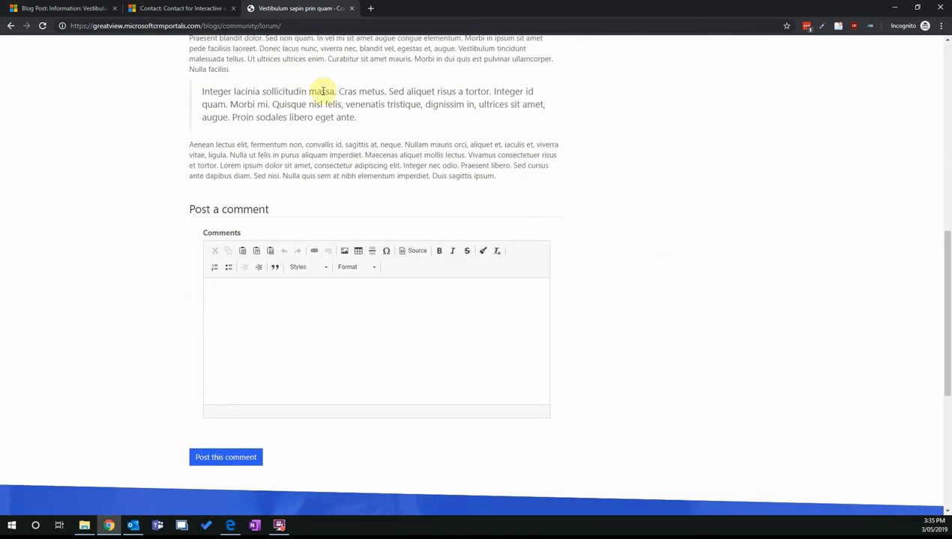
pyautogui.scroll(3)
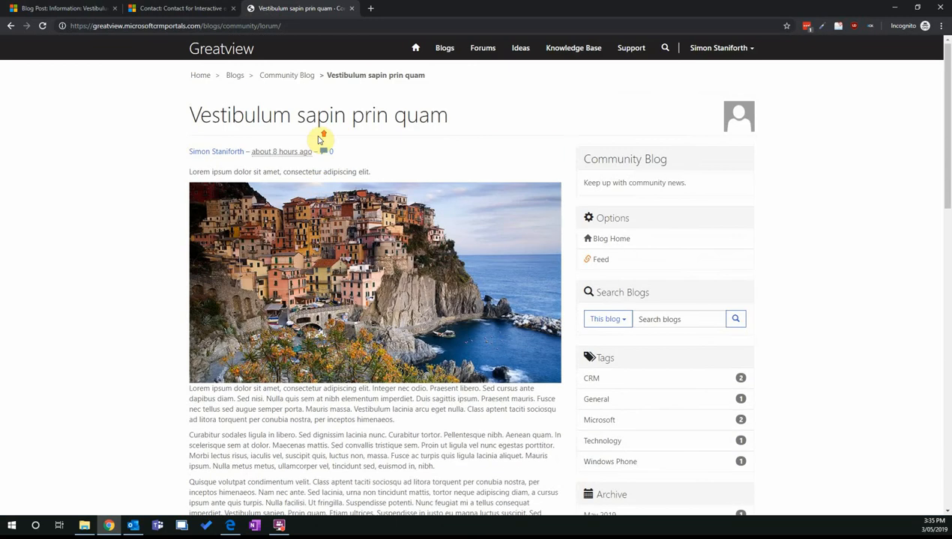
pyautogui.click(482, 46)
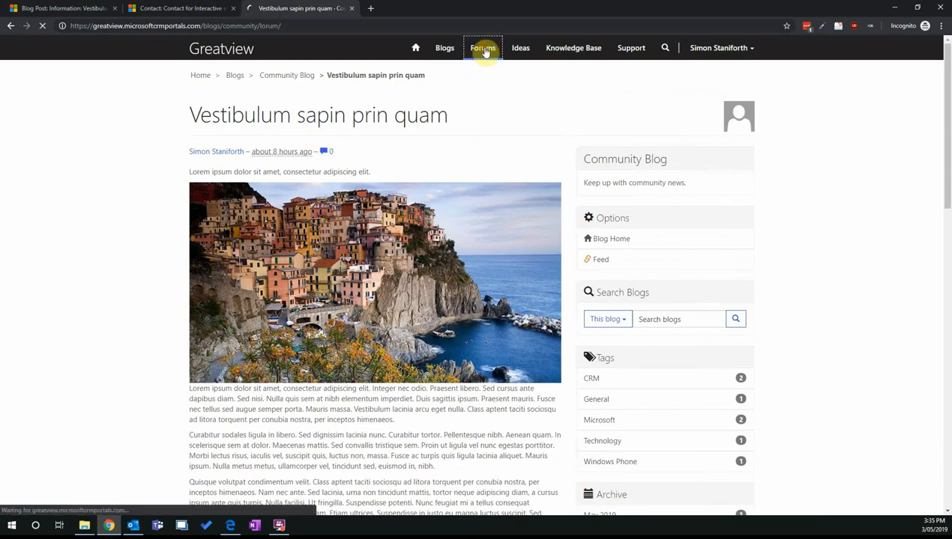
# Step: Go into the General Discussion forum and bring up the thread called new thread
pyautogui.click(483, 46)
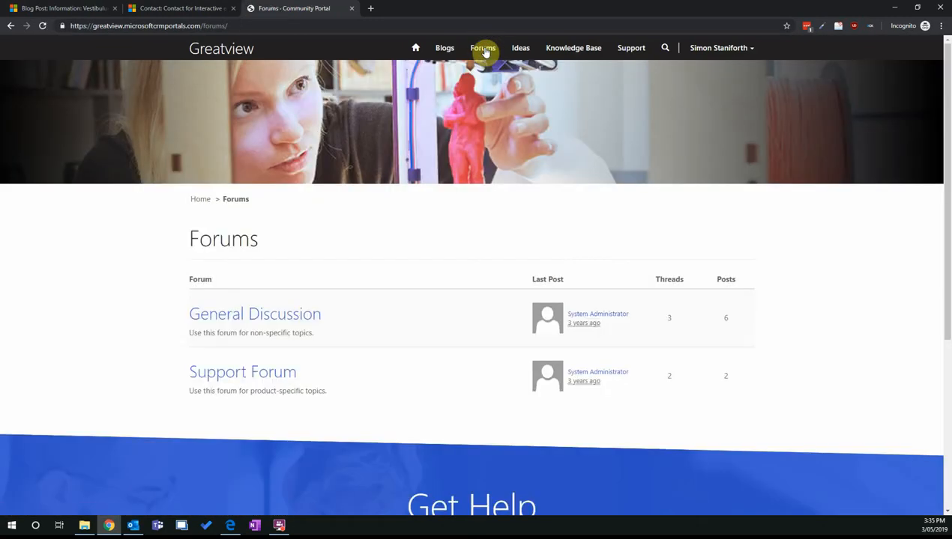
pyautogui.moveTo(663, 67)
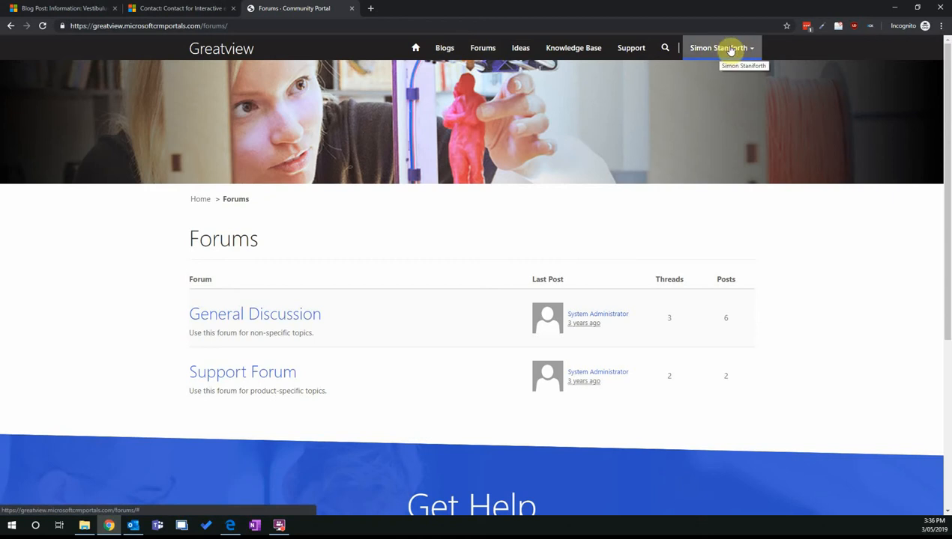
pyautogui.moveTo(483, 203)
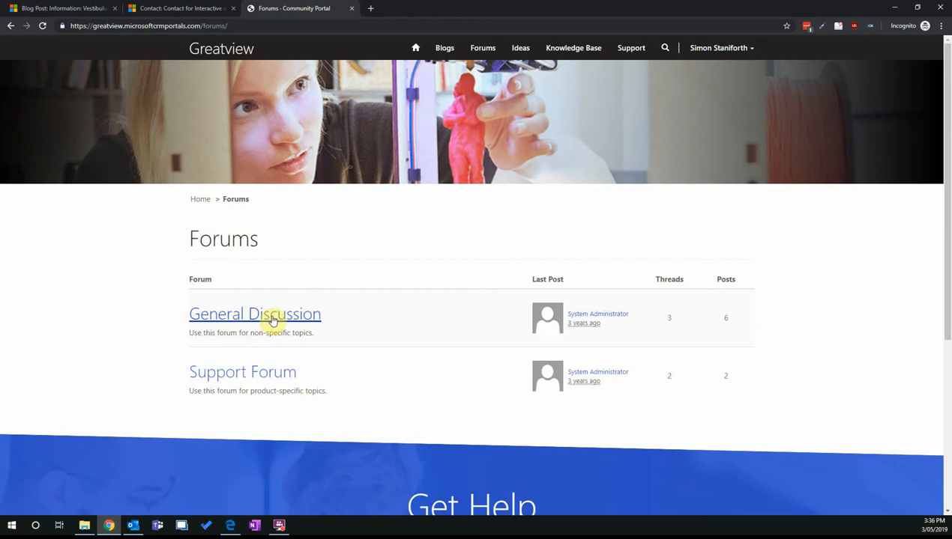
pyautogui.click(255, 314)
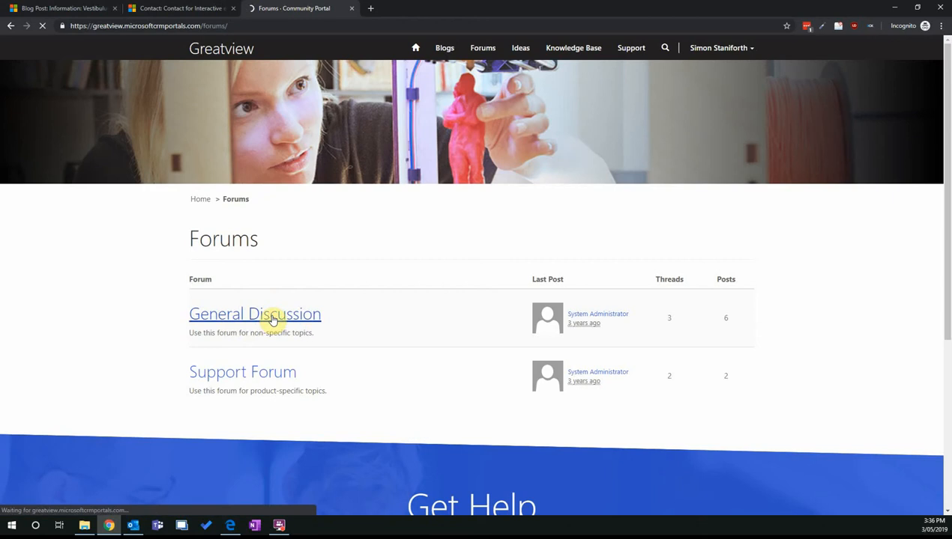
pyautogui.click(255, 314)
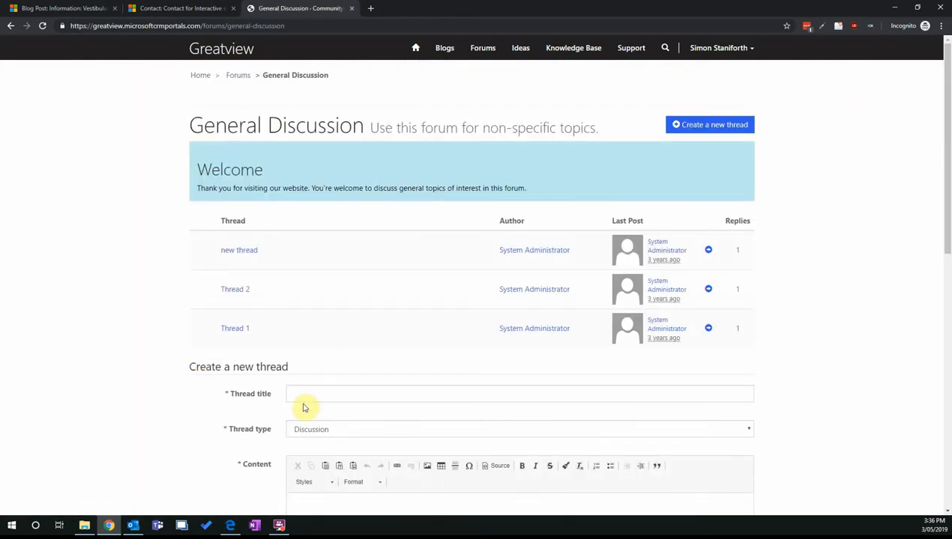
pyautogui.moveTo(239, 250)
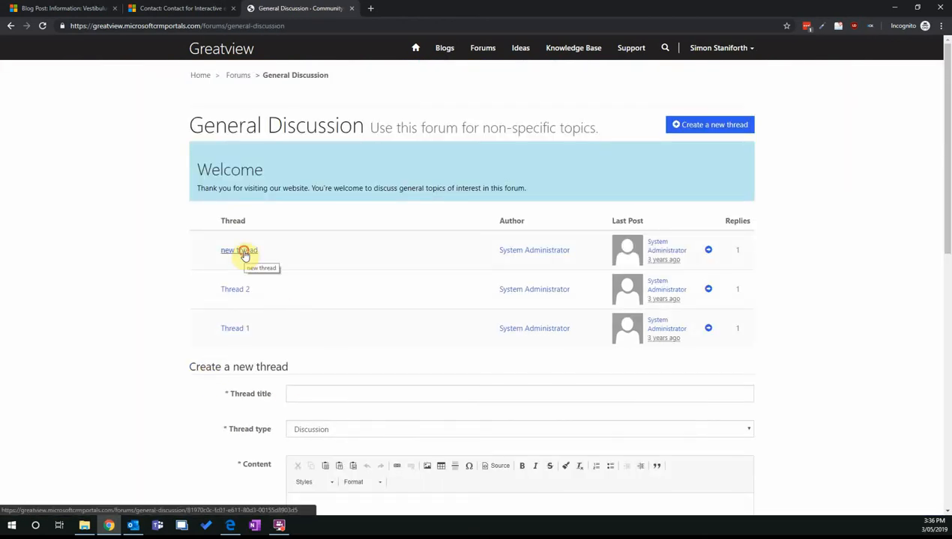
pyautogui.click(238, 250)
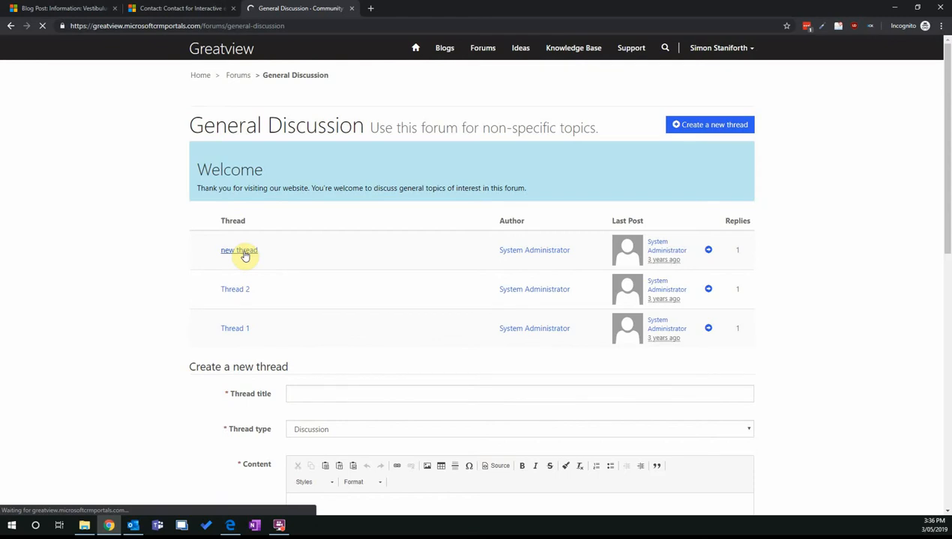
pyautogui.click(238, 249)
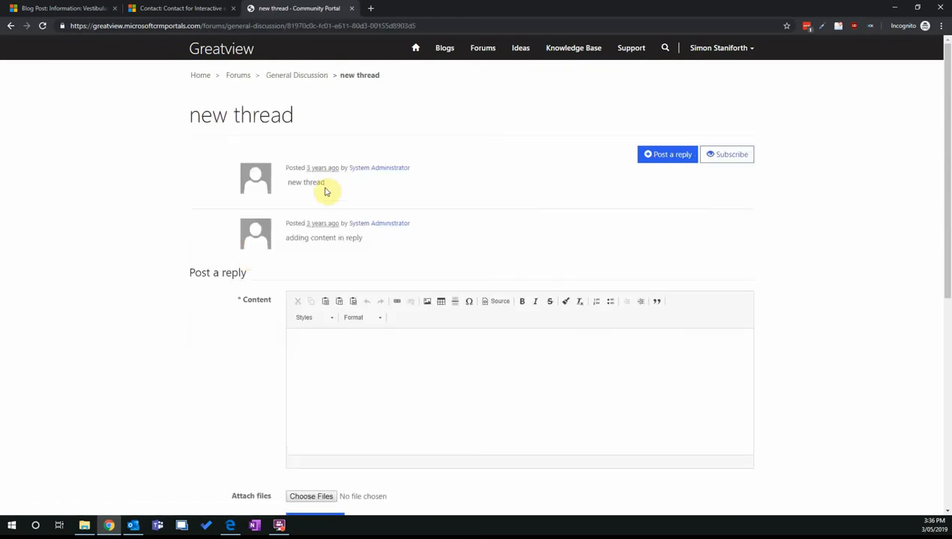
# Step: Post the reply "Here's my reply" to the thread, then go to the Ideas page
pyautogui.click(321, 353)
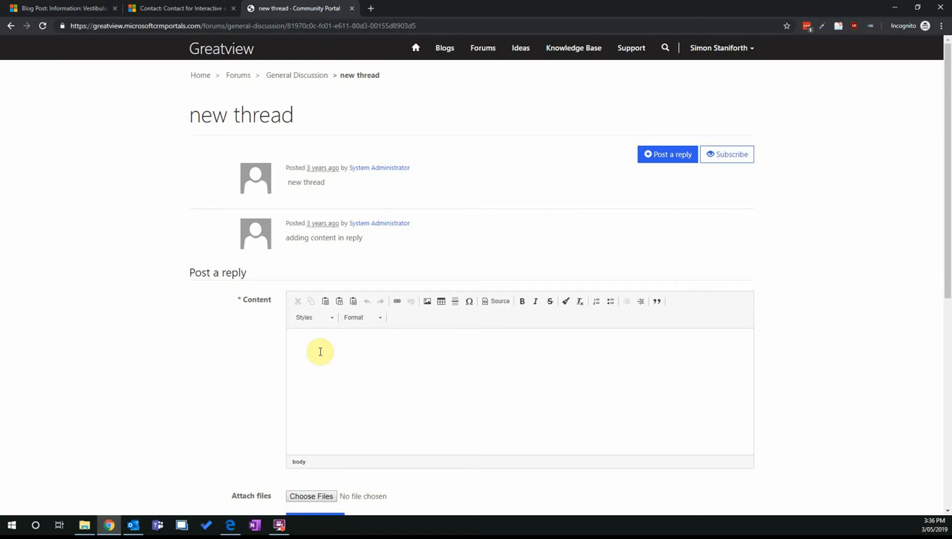
pyautogui.write("Here's m")
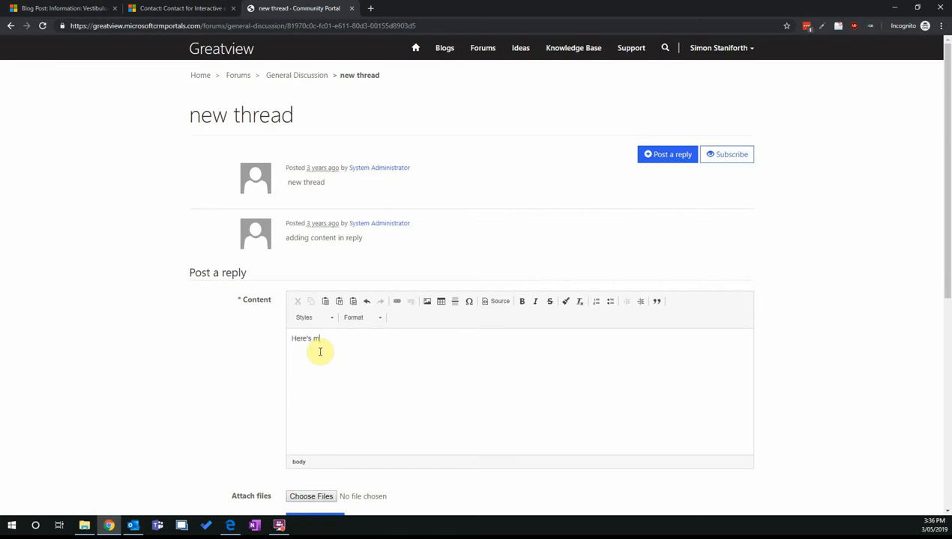
pyautogui.write('y reply')
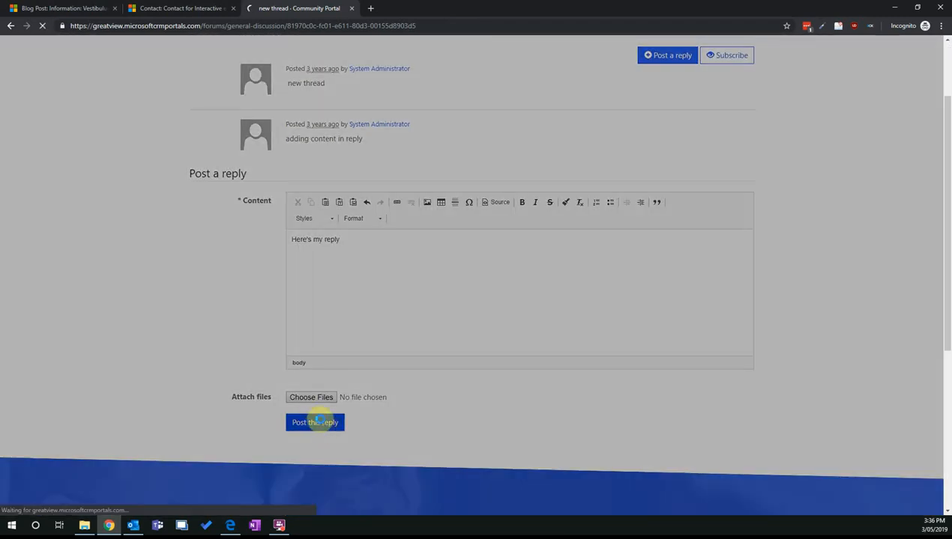
pyautogui.click(314, 422)
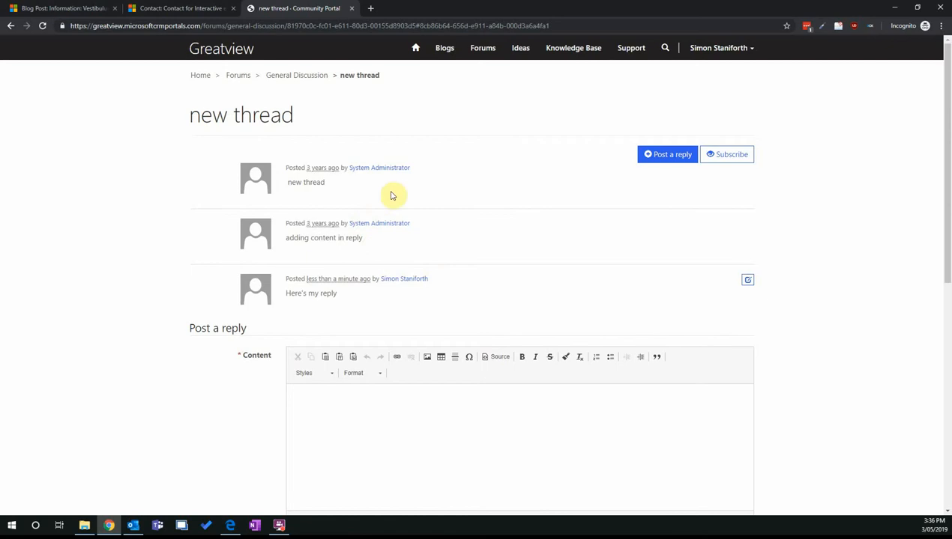
pyautogui.moveTo(222, 85)
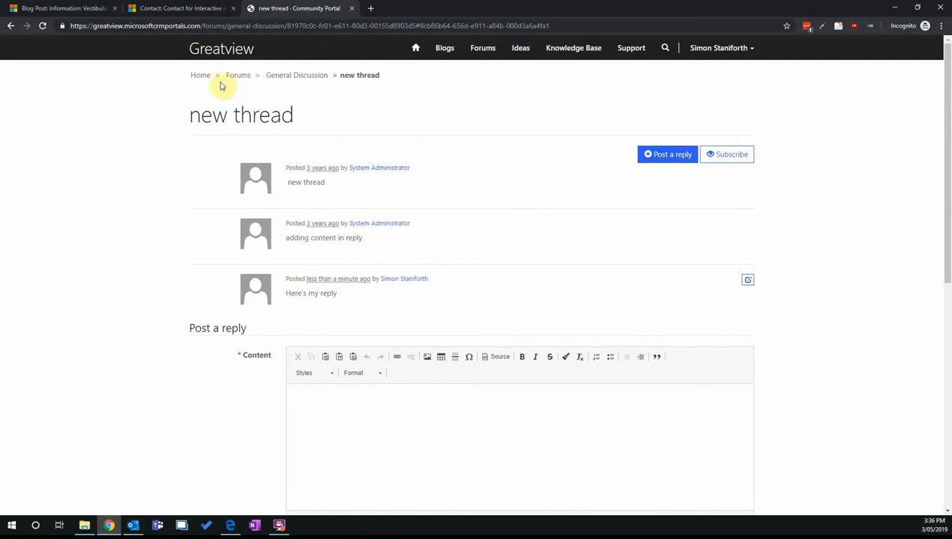
pyautogui.click(520, 46)
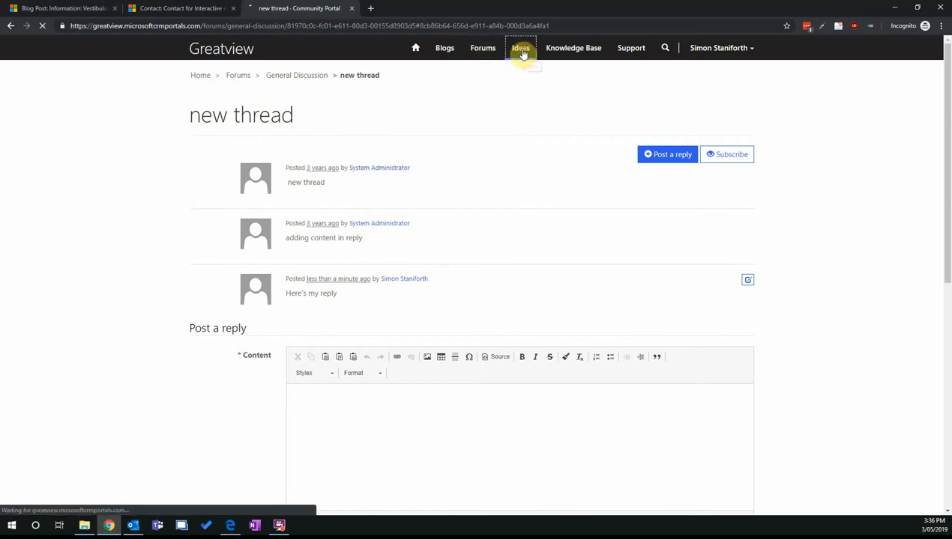
pyautogui.click(520, 48)
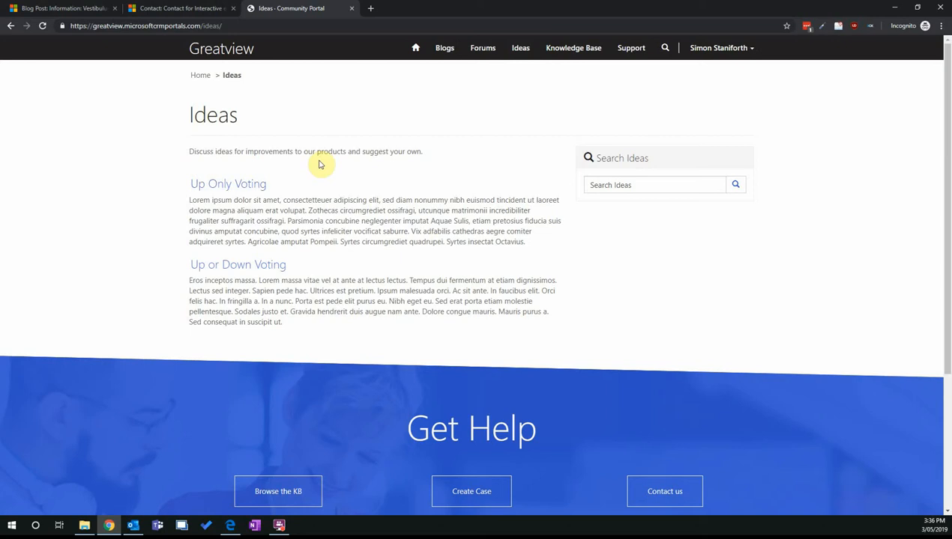
pyautogui.moveTo(242, 183)
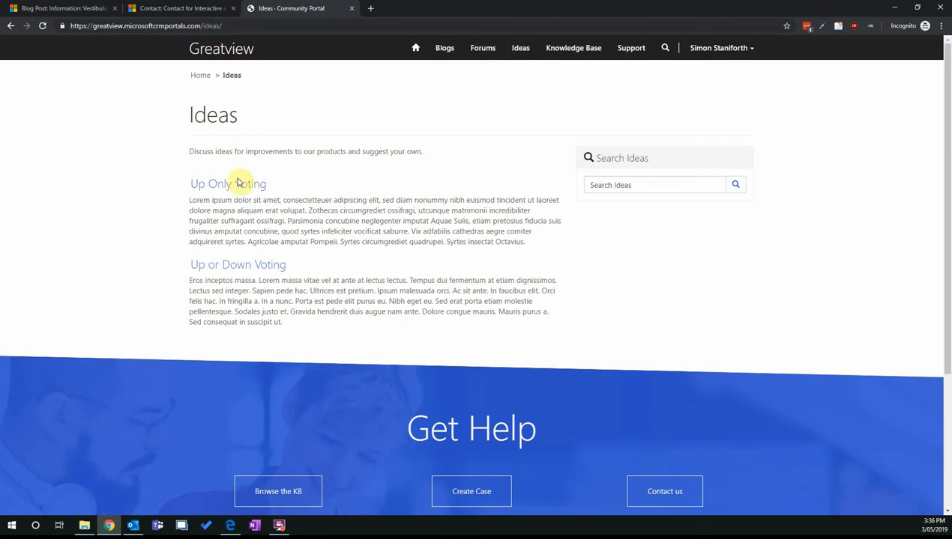
pyautogui.moveTo(228, 183)
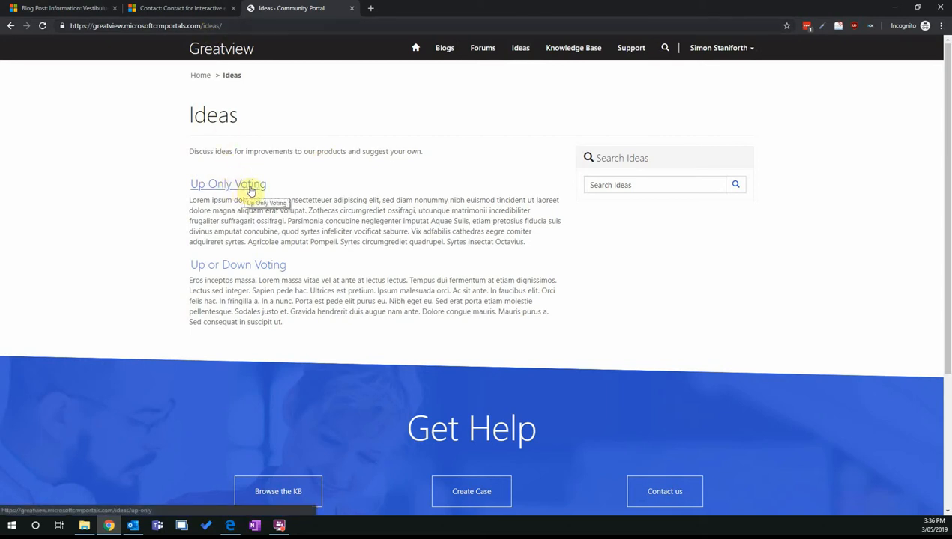
# Step: Give Idea B under Up Only Voting +2 votes to reach 9, then go to Knowledge Base Home
pyautogui.click(227, 182)
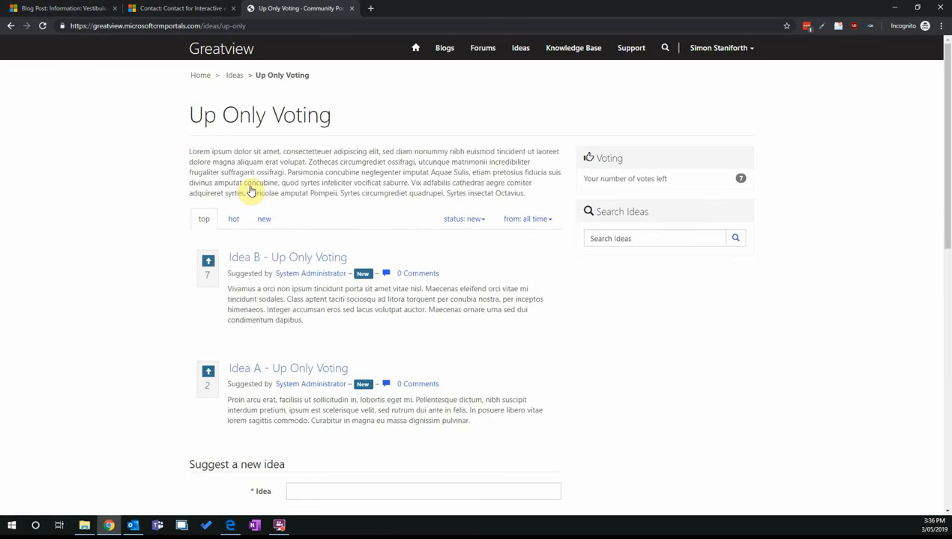
pyautogui.moveTo(213, 396)
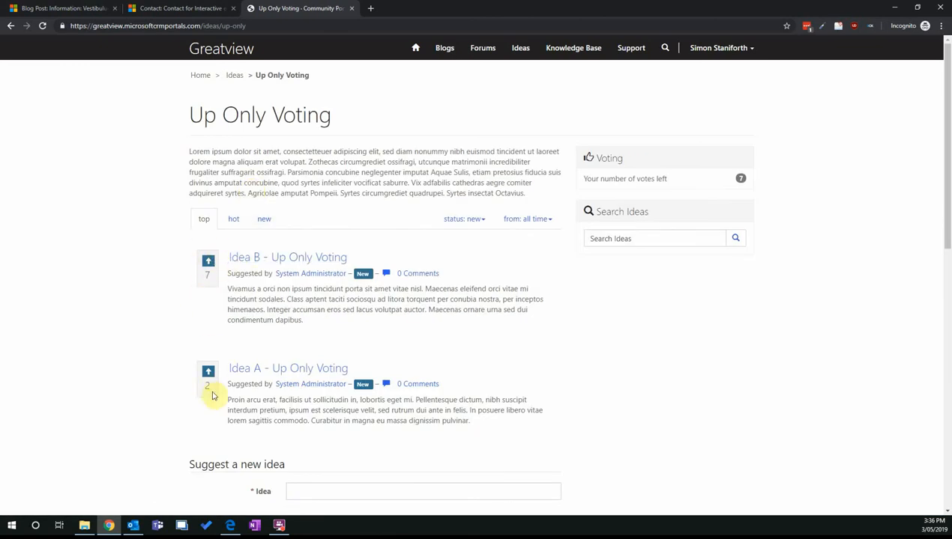
pyautogui.moveTo(502, 264)
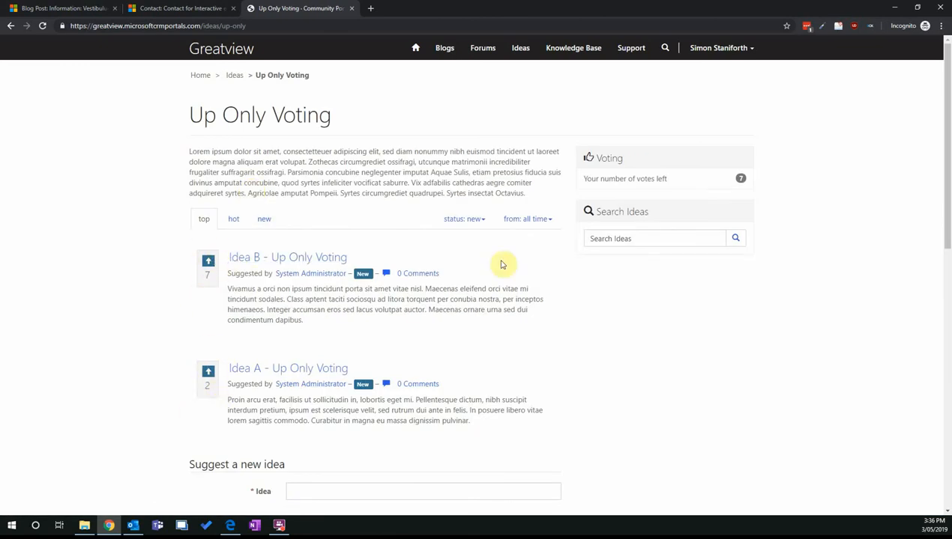
pyautogui.moveTo(749, 188)
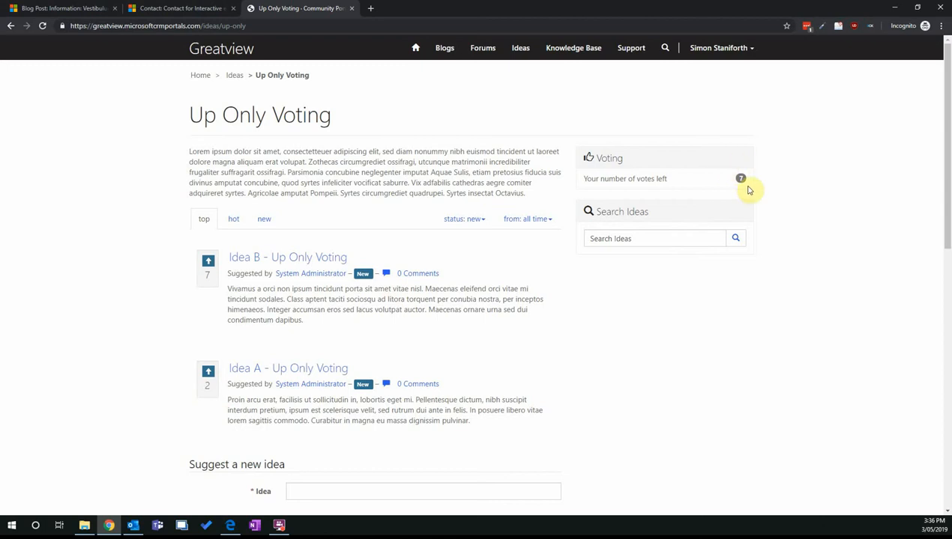
pyautogui.click(207, 261)
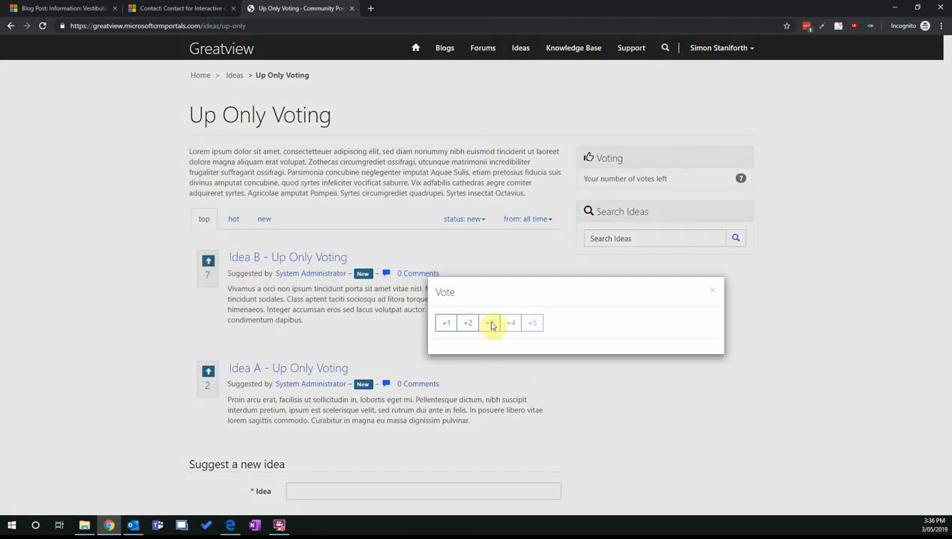
pyautogui.click(467, 324)
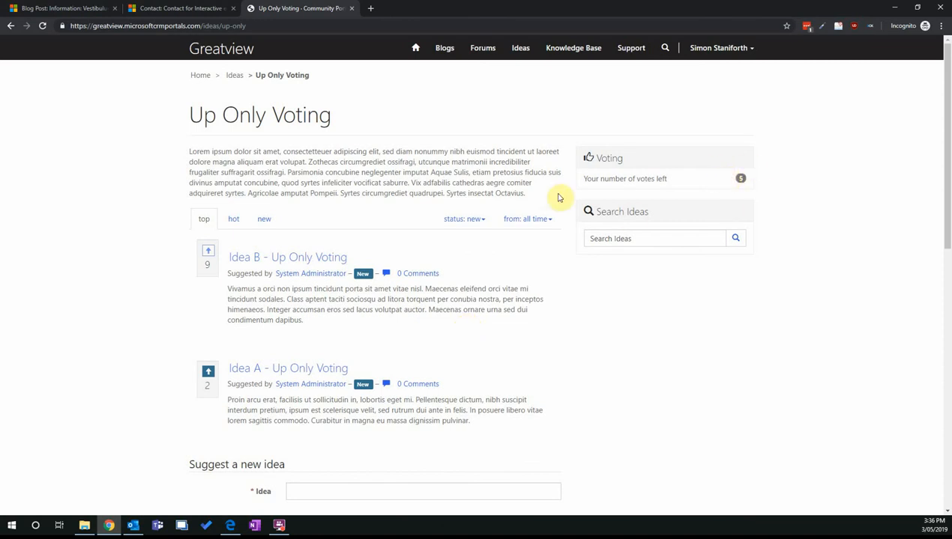
pyautogui.moveTo(210, 249)
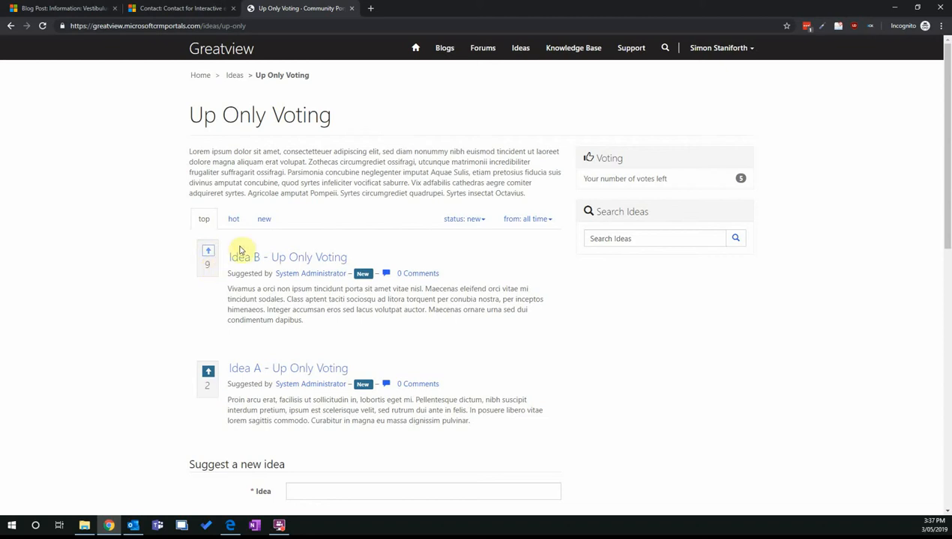
pyautogui.moveTo(345, 264)
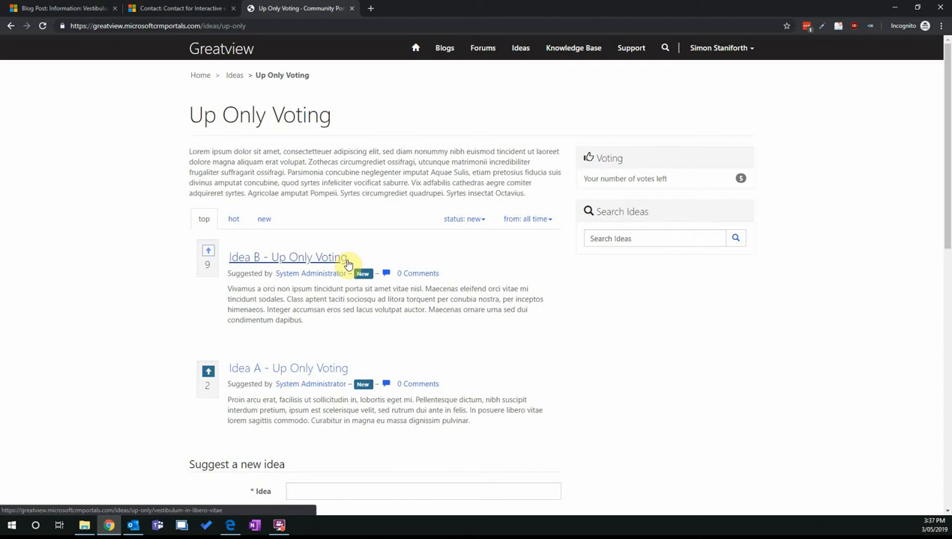
pyautogui.moveTo(572, 47)
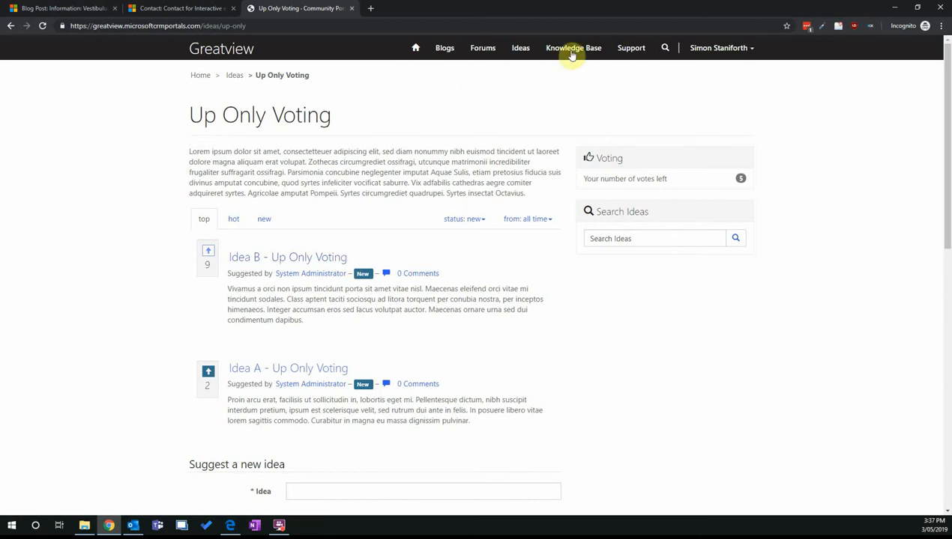
pyautogui.click(573, 48)
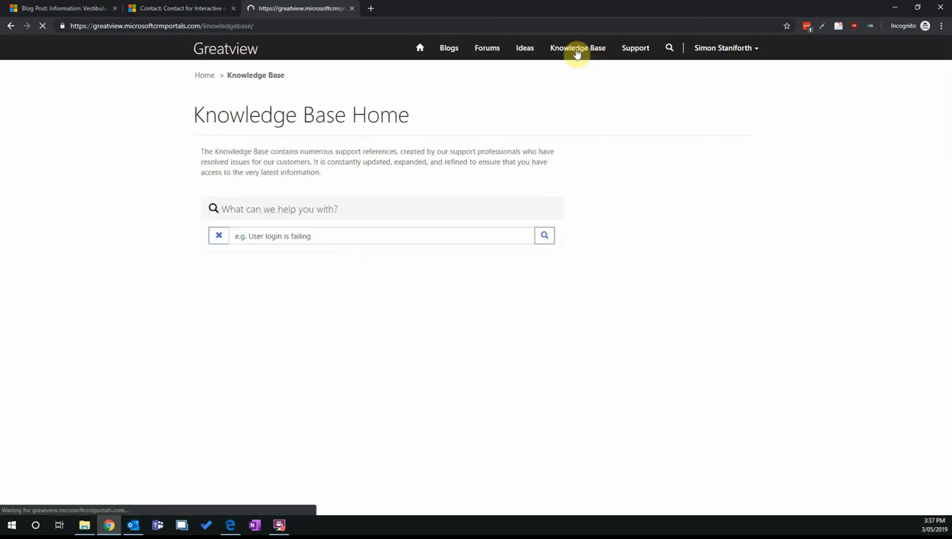
# Step: Search the knowledge base for 'de' and read Damaged or Defective Products, then return to the admin tab
pyautogui.click(577, 48)
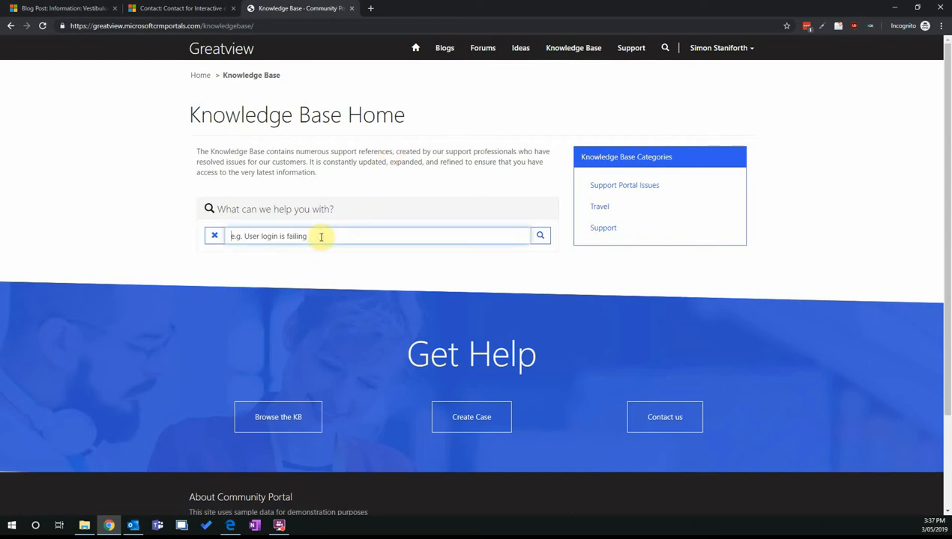
pyautogui.write('defect')
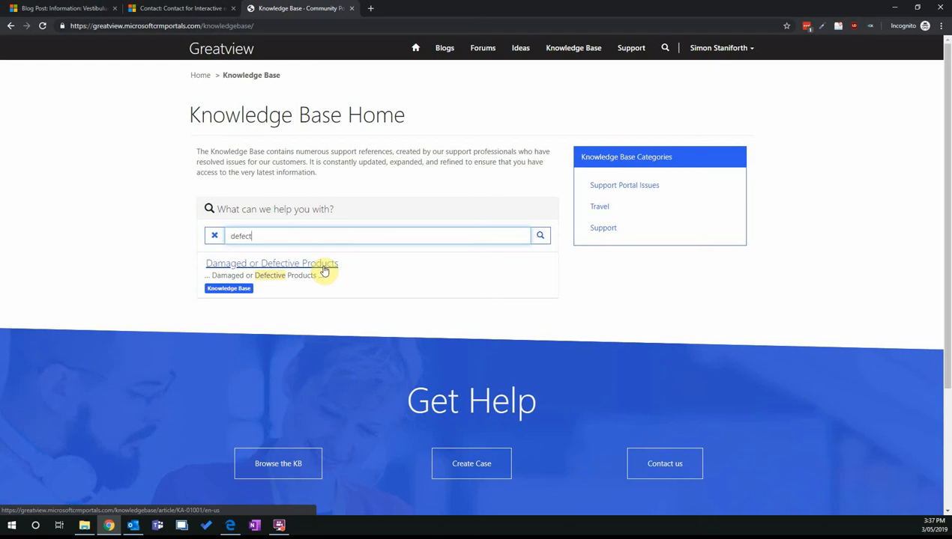
pyautogui.click(271, 264)
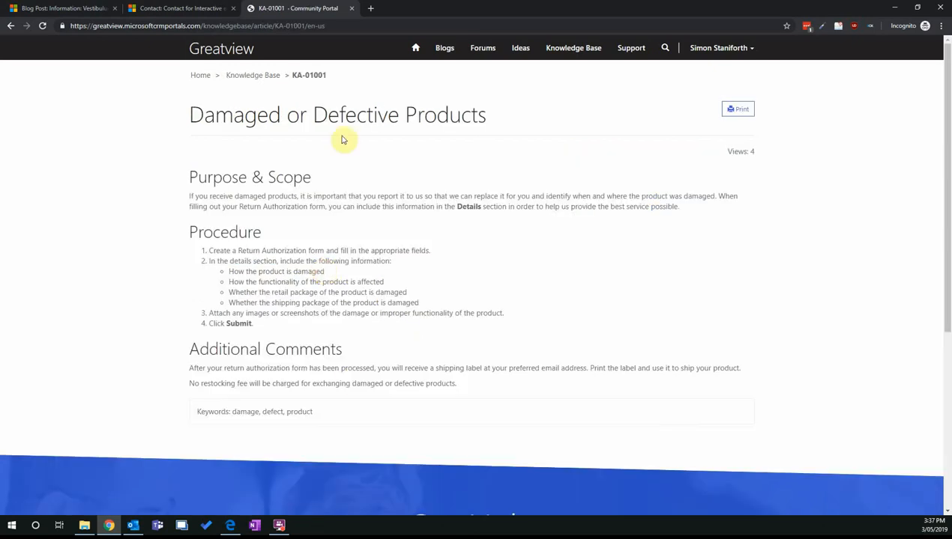
pyautogui.moveTo(273, 238)
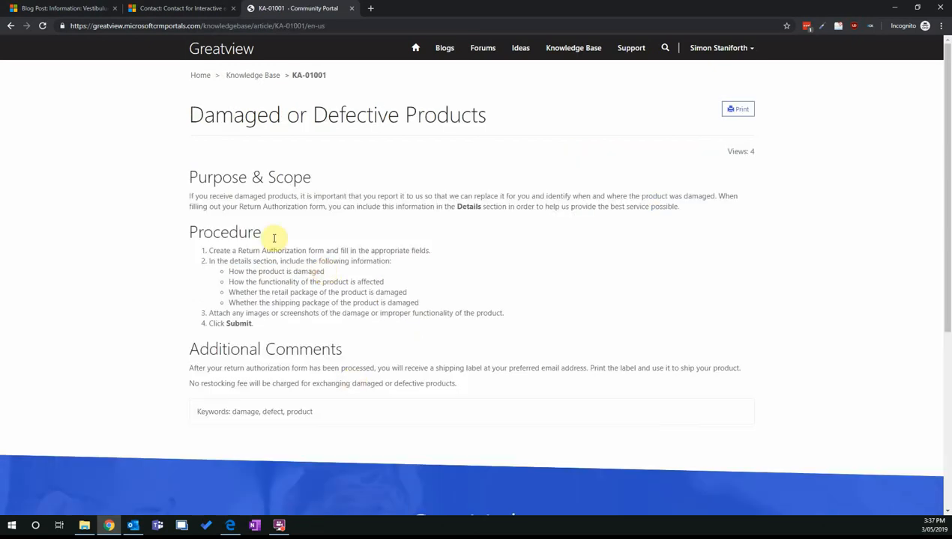
pyautogui.click(60, 9)
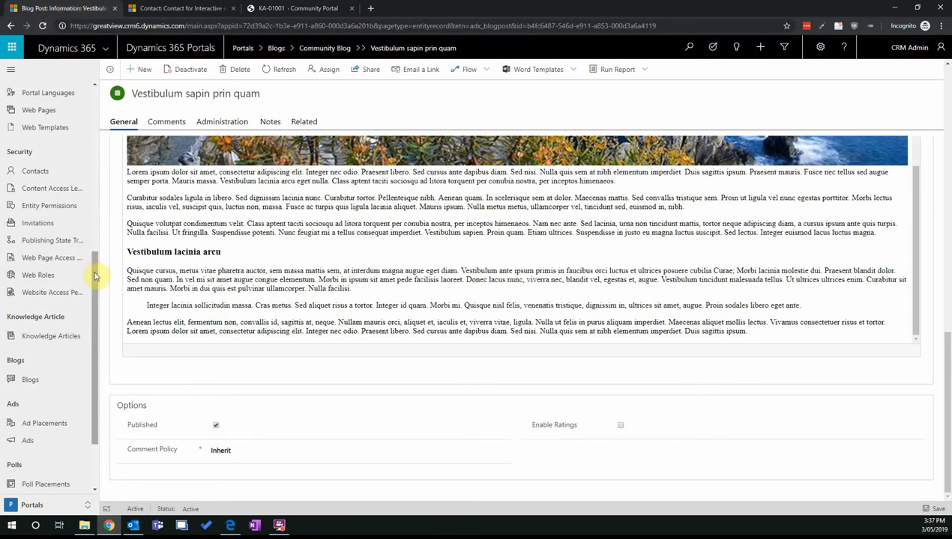
# Step: In Customer Service Hub, view the Damaged or Defective Products knowledge article record, then return to its portal page
pyautogui.click(12, 47)
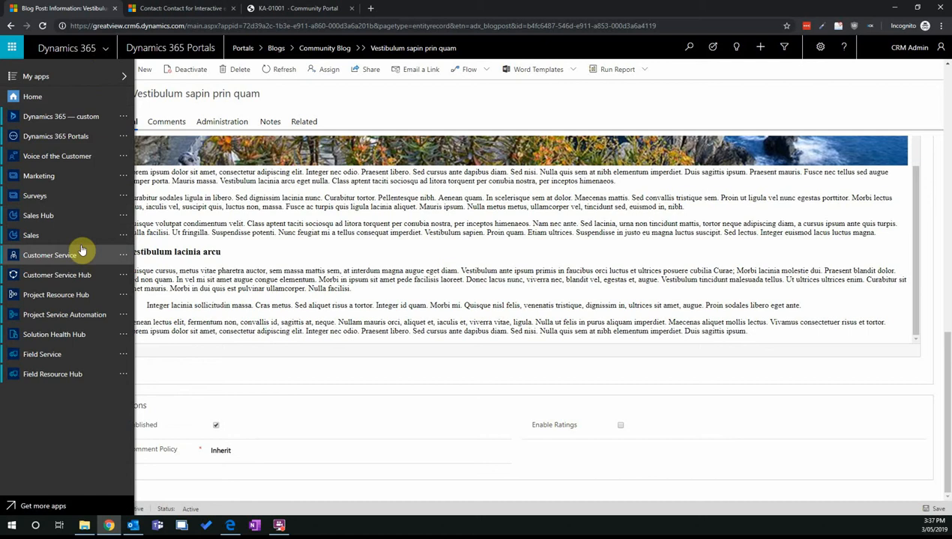
pyautogui.click(56, 276)
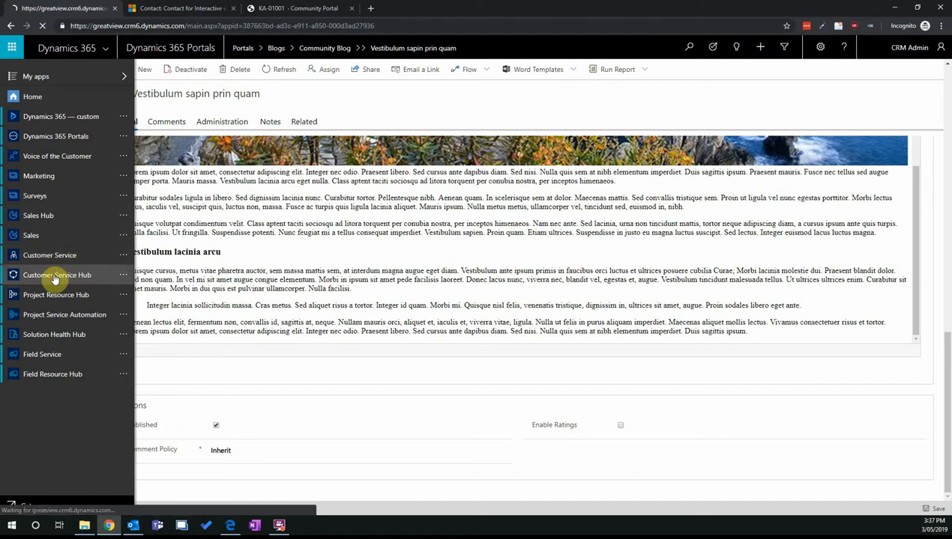
pyautogui.click(57, 276)
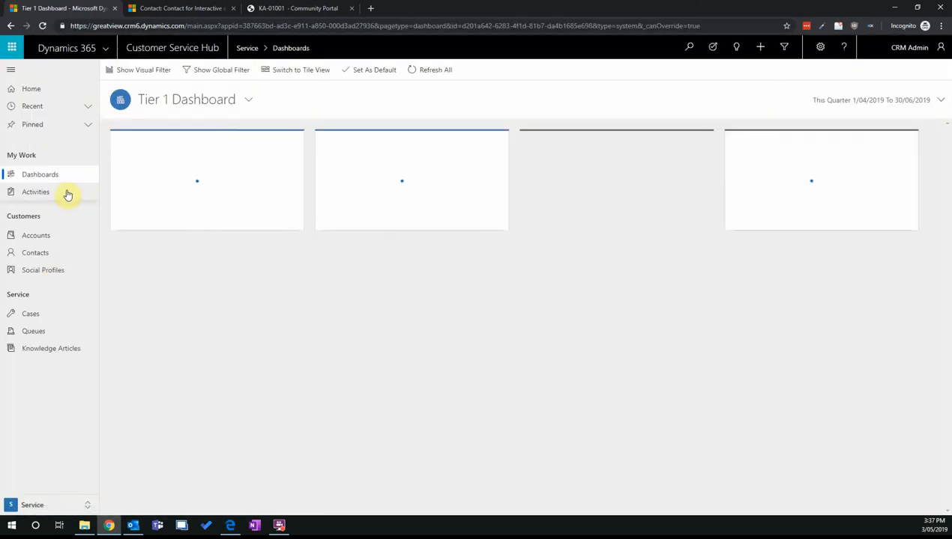
pyautogui.click(51, 348)
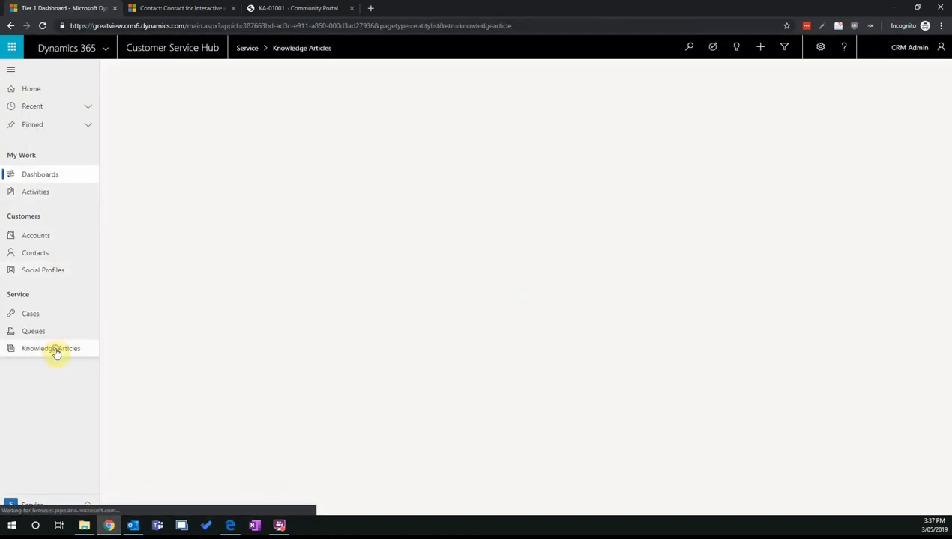
pyautogui.click(51, 347)
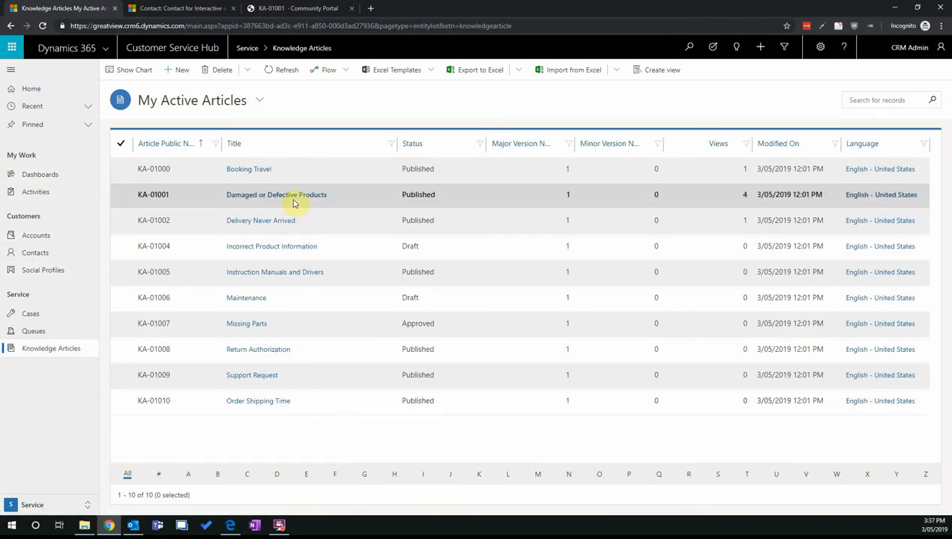
pyautogui.moveTo(292, 198)
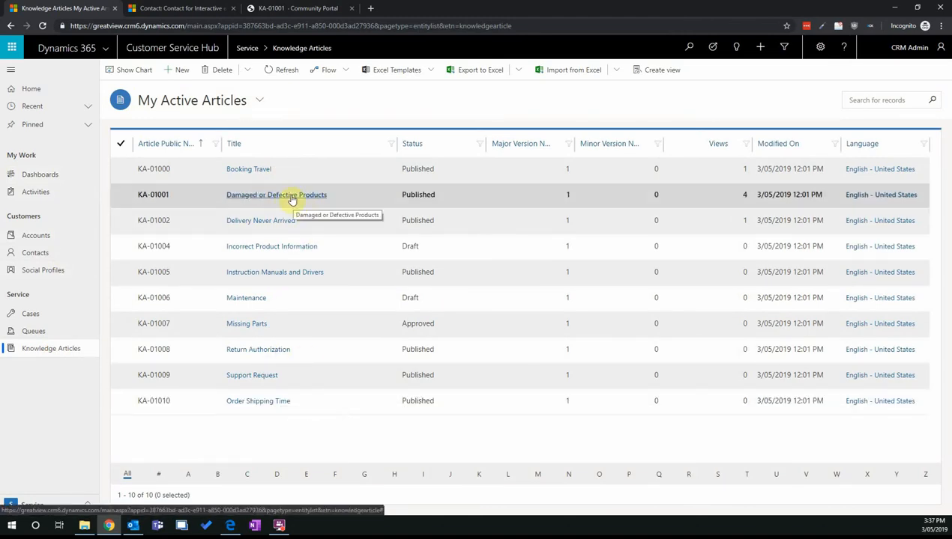
pyautogui.click(276, 195)
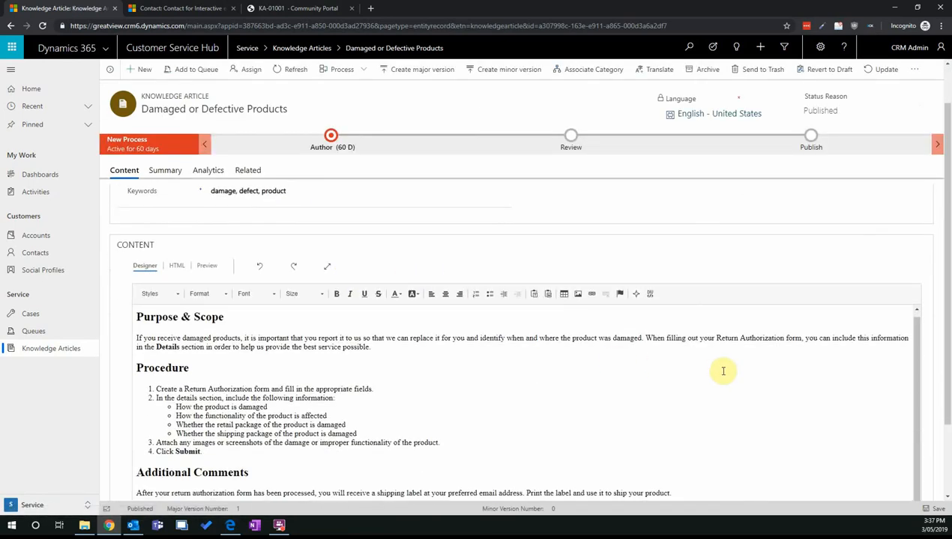
pyautogui.click(298, 9)
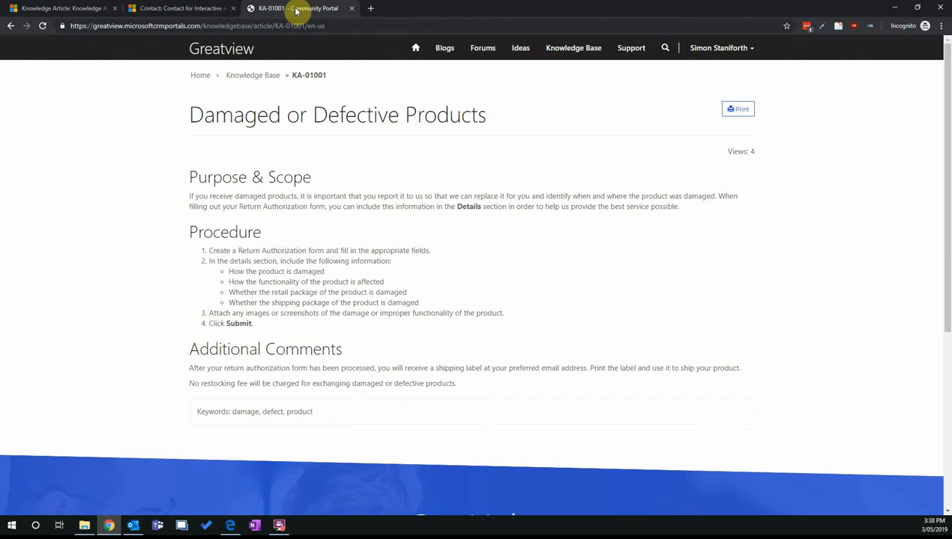
pyautogui.moveTo(247, 21)
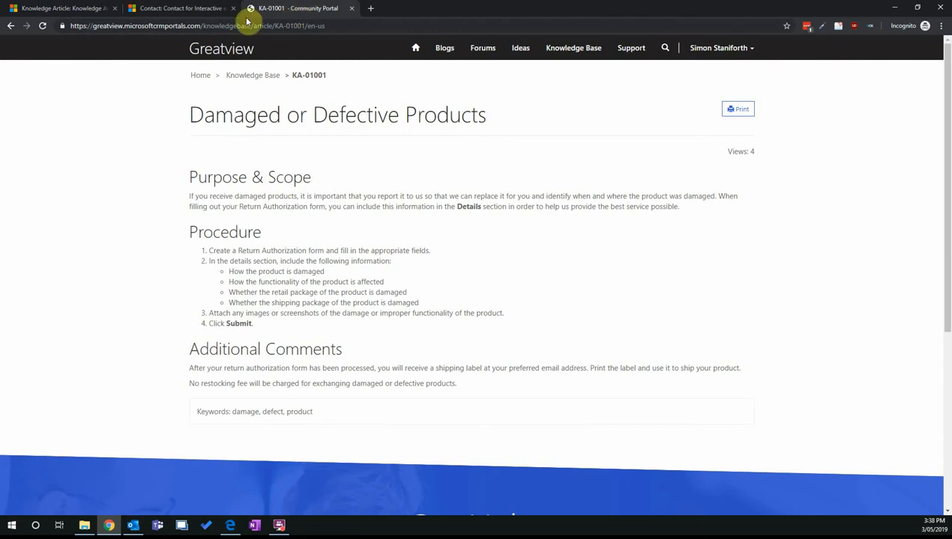
pyautogui.moveTo(269, 75)
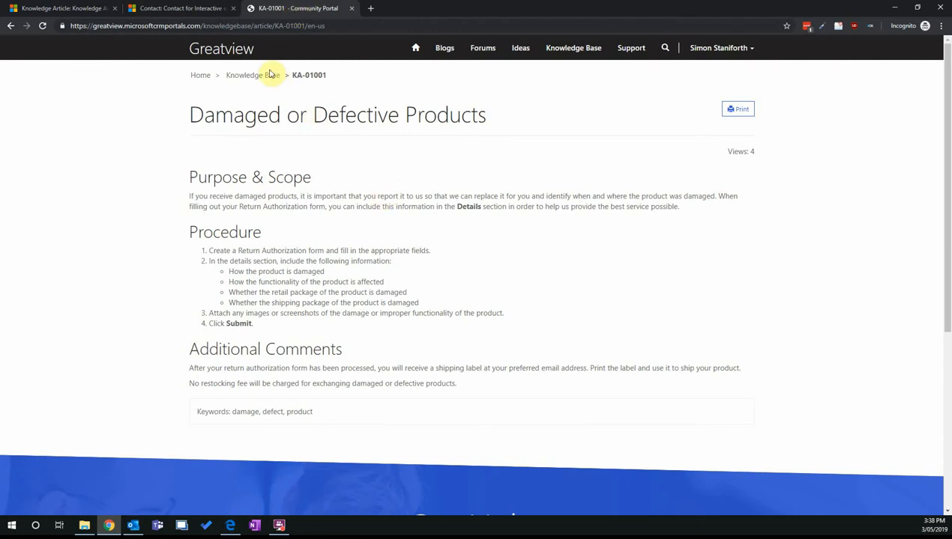
# Step: From Knowledge Base home, browse the Support category into its Defects subcategory
pyautogui.click(243, 75)
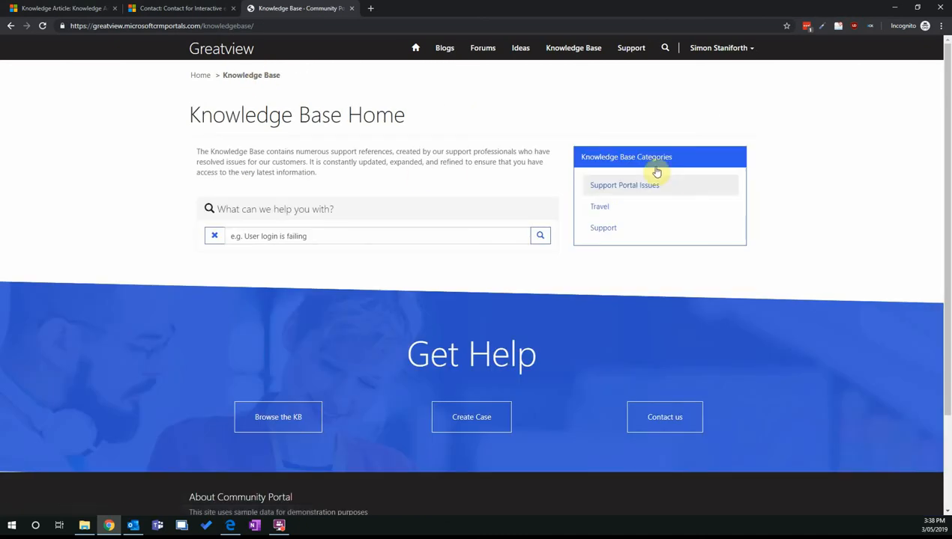
pyautogui.moveTo(602, 228)
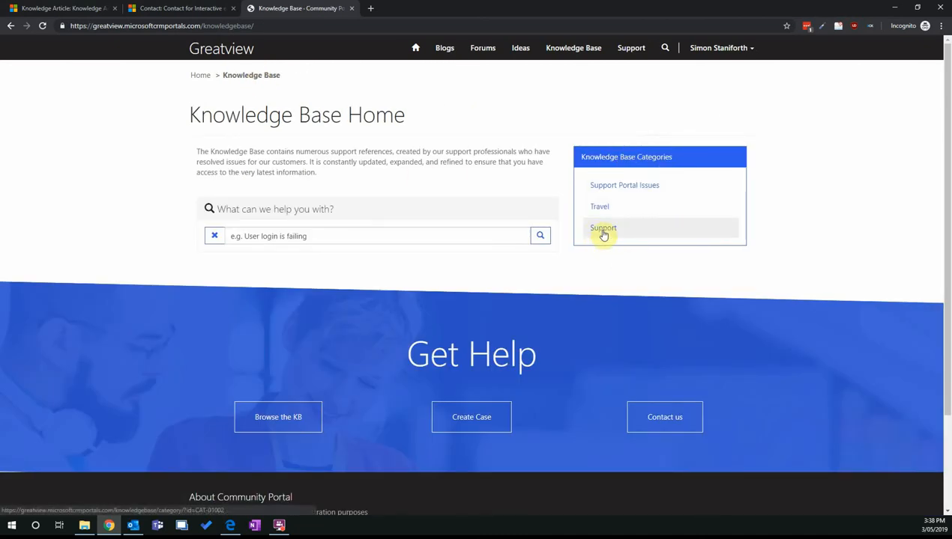
pyautogui.click(603, 228)
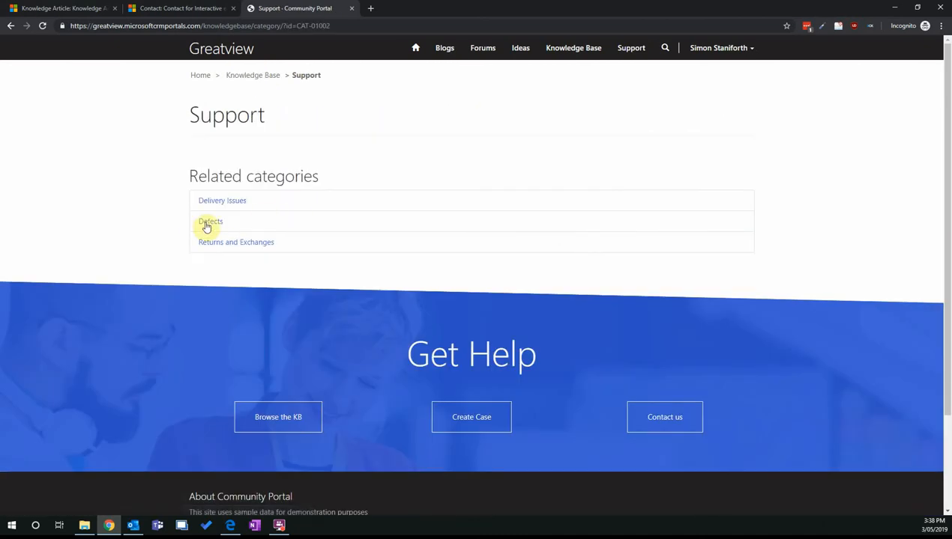
pyautogui.click(210, 221)
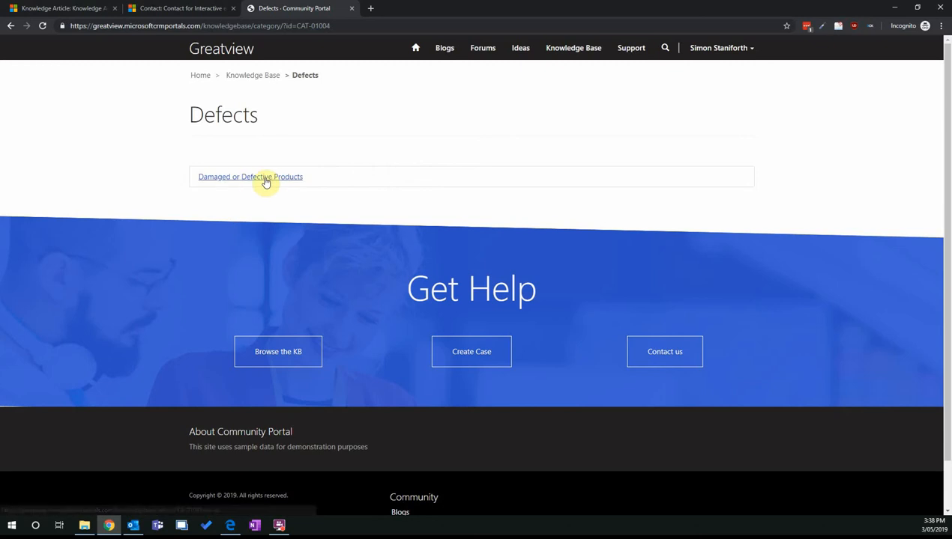
pyautogui.moveTo(266, 183)
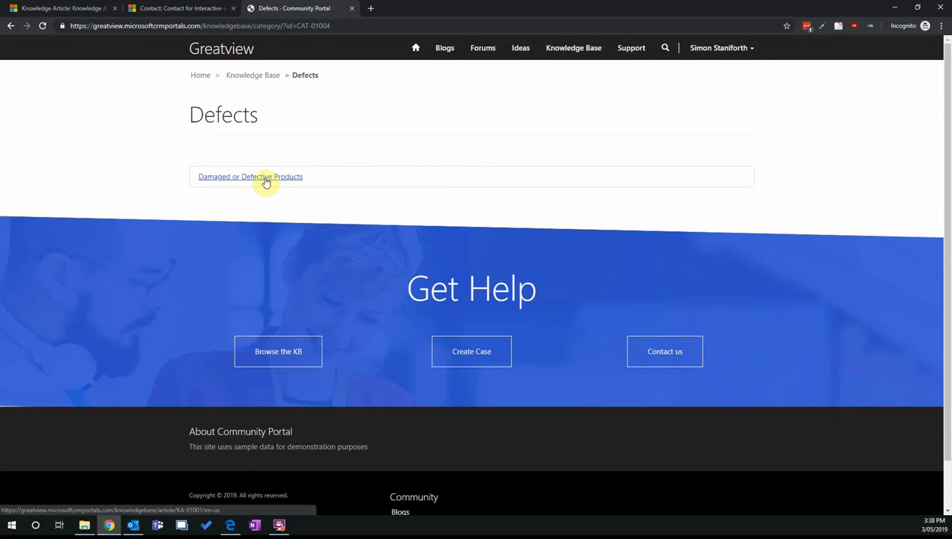
pyautogui.moveTo(272, 183)
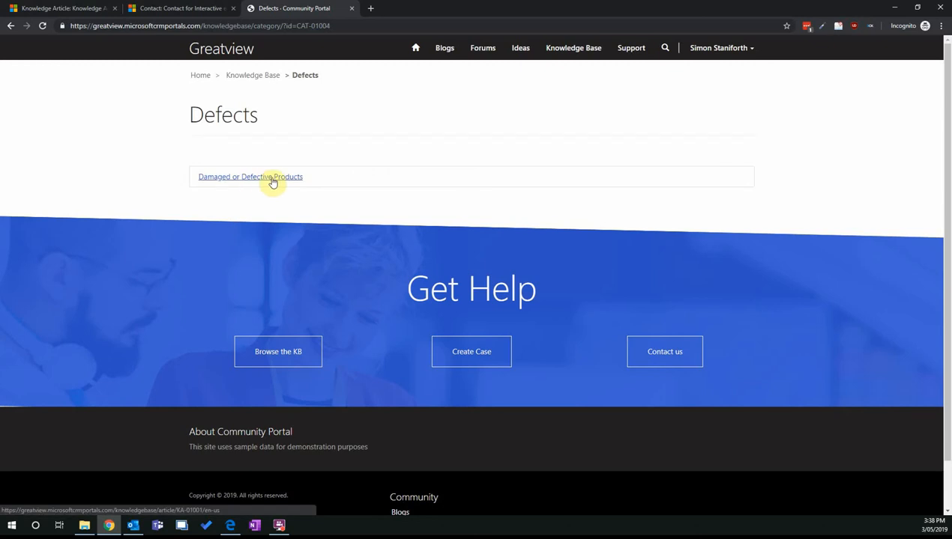
pyautogui.moveTo(630, 46)
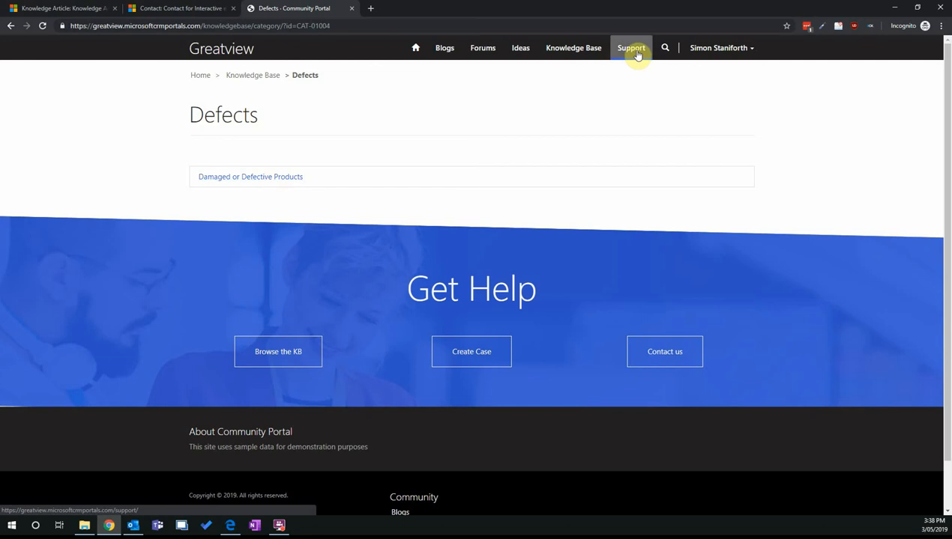
# Step: Go to the support cases page and bring up the Faulty product catalog (sample) case
pyautogui.click(631, 47)
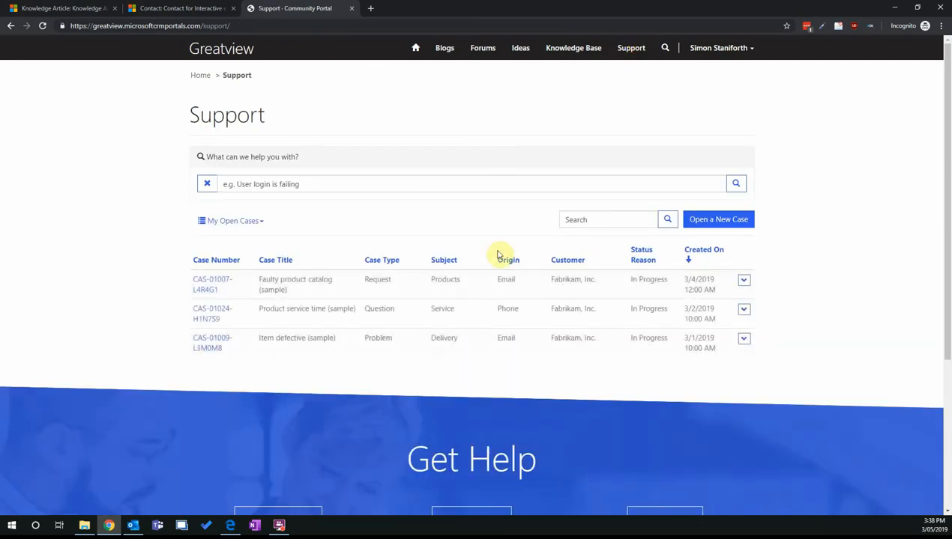
pyautogui.moveTo(468, 342)
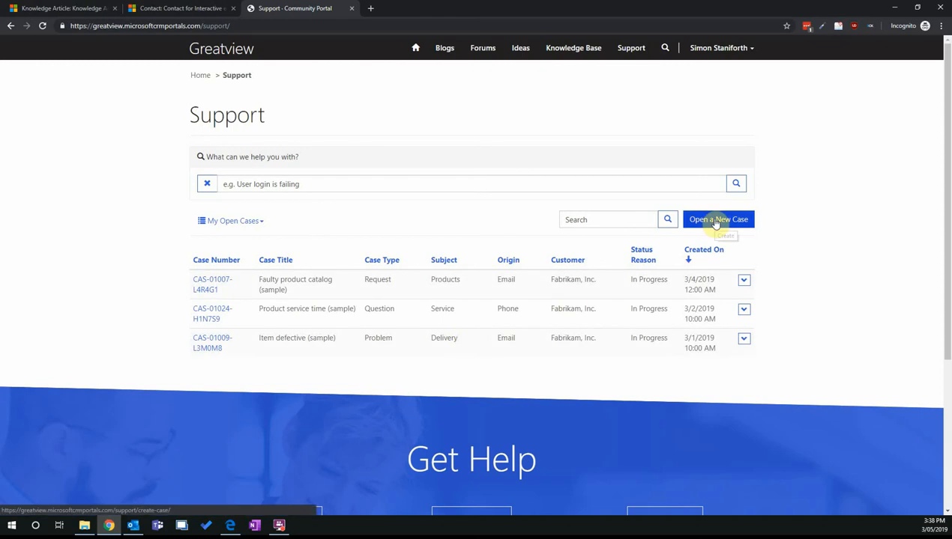
pyautogui.click(213, 285)
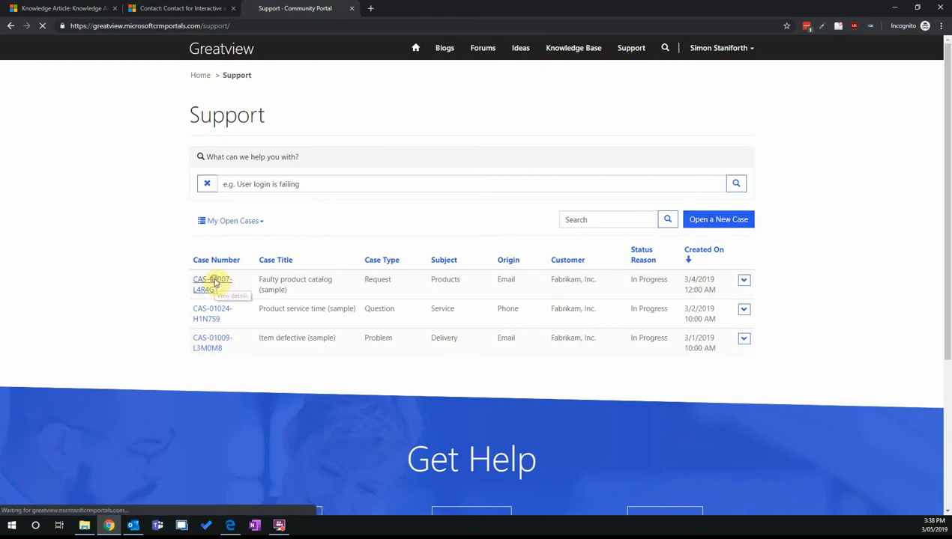
pyautogui.click(213, 285)
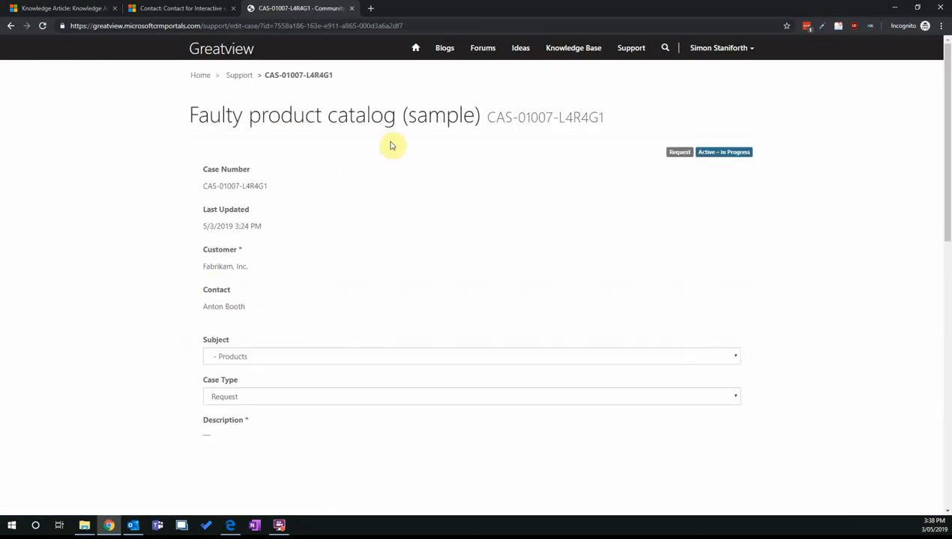
pyautogui.moveTo(367, 178)
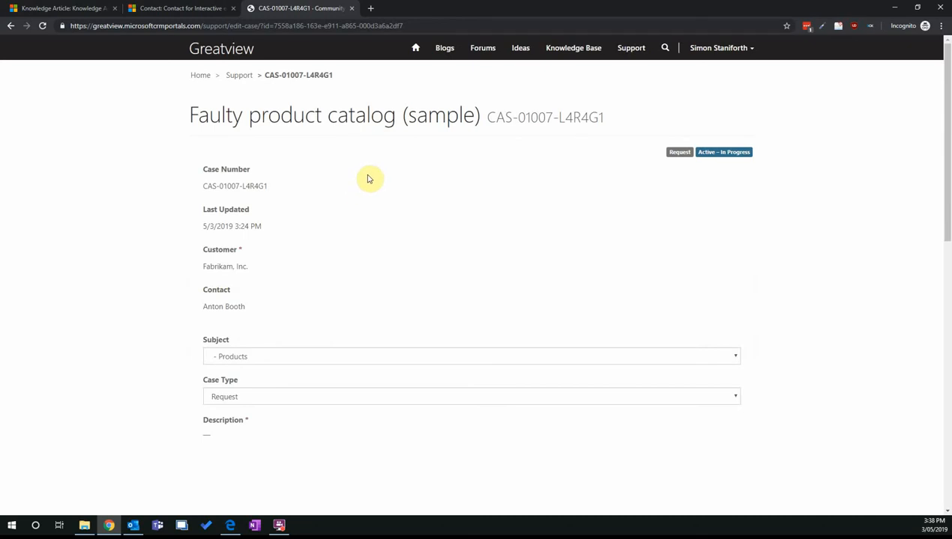
pyautogui.moveTo(651, 171)
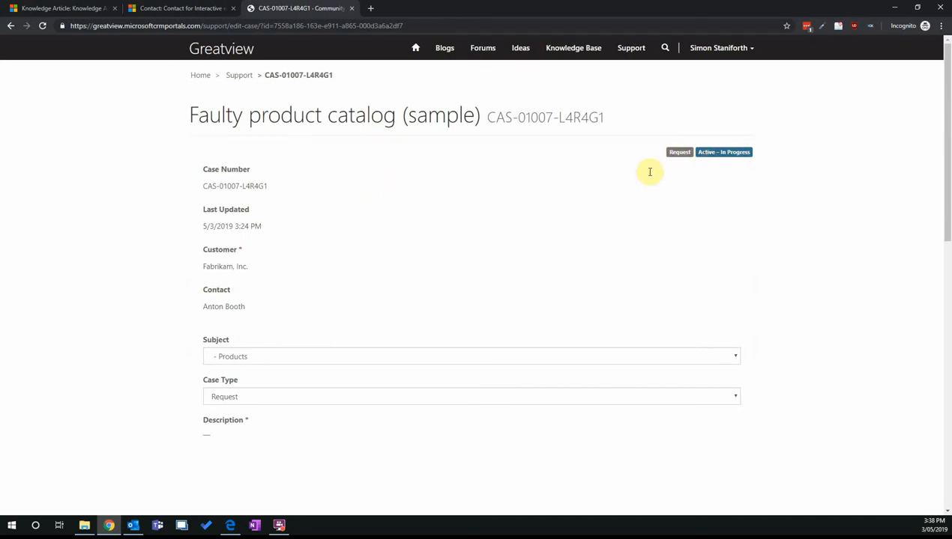
# Step: Change the case type to Problem, submit it, and bring the Timeline with the earlier comment into view
pyautogui.click(471, 395)
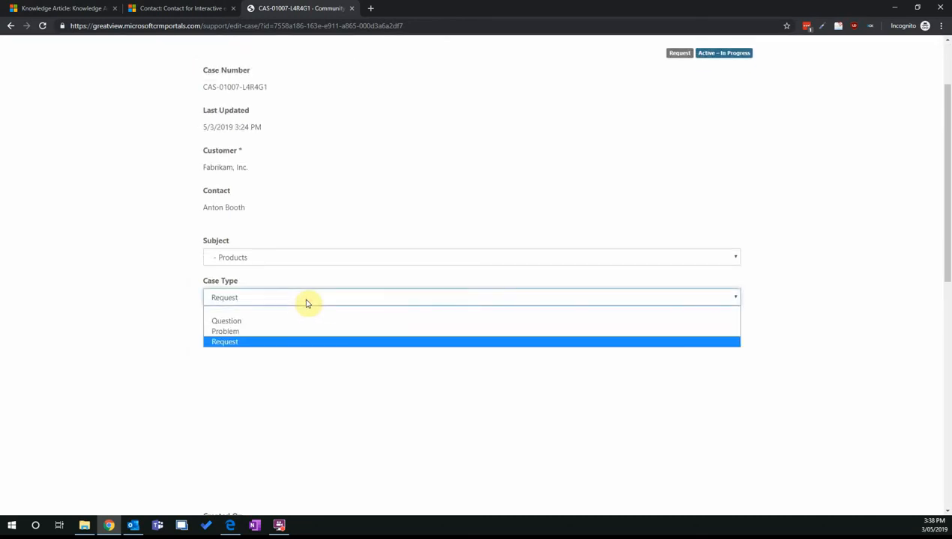
pyautogui.click(225, 331)
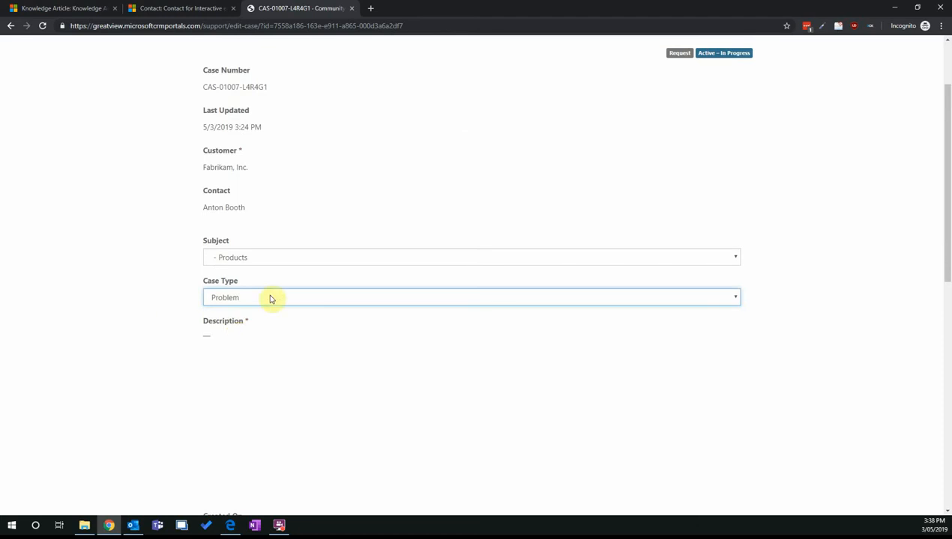
pyautogui.scroll(-3)
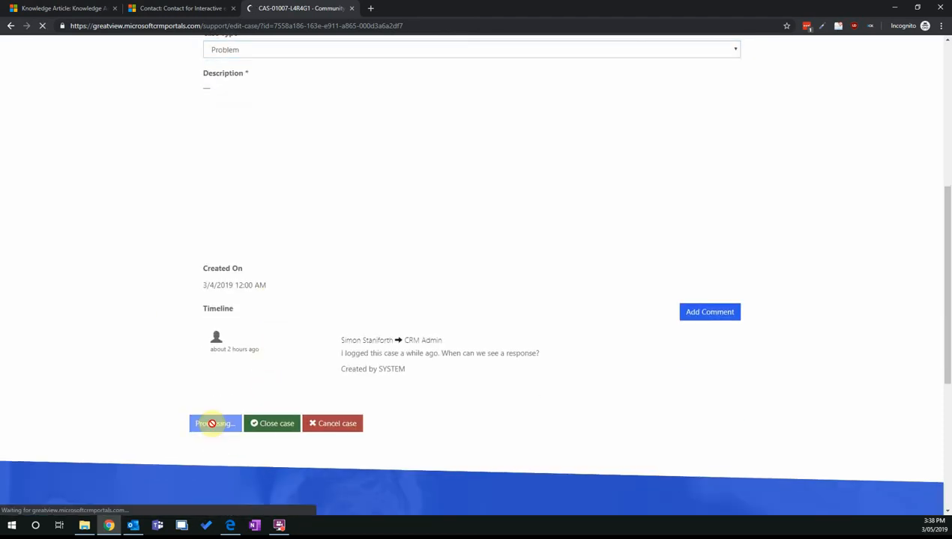
pyautogui.click(216, 422)
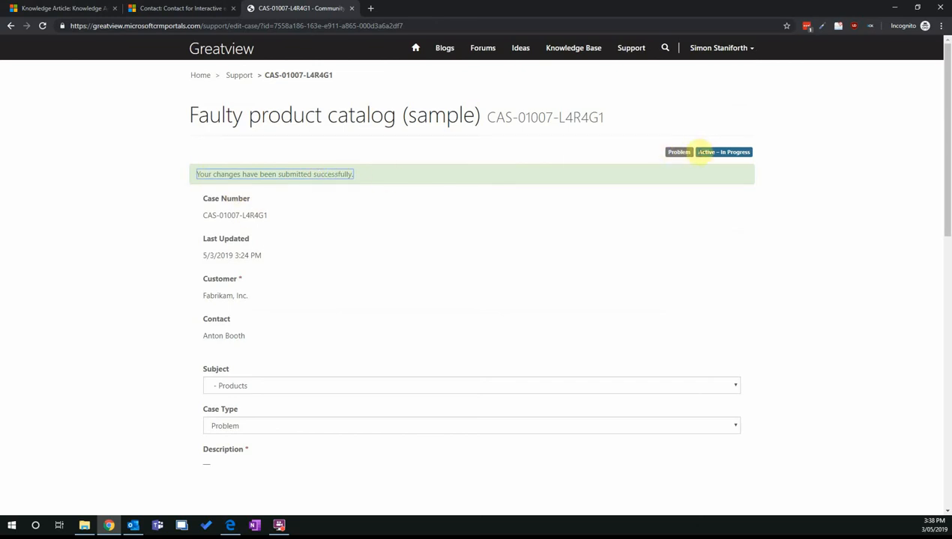
pyautogui.scroll(-3)
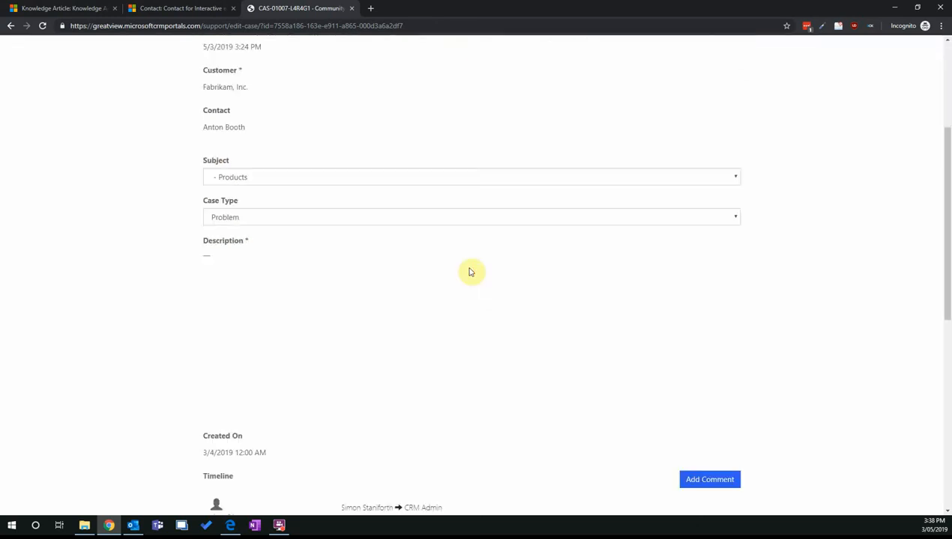
pyautogui.scroll(-3)
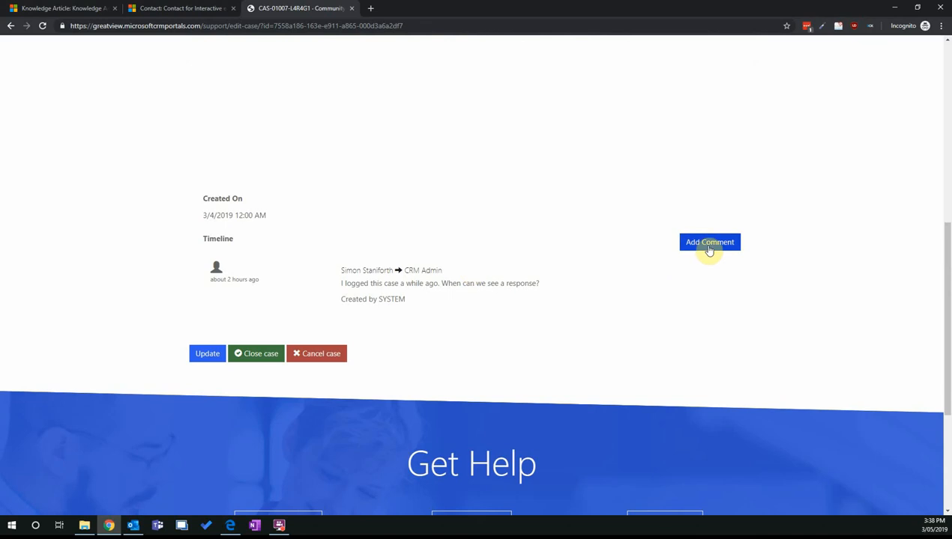
# Step: Add a 'Still no answer' comment to the Faulty product catalog case and submit it
pyautogui.click(709, 242)
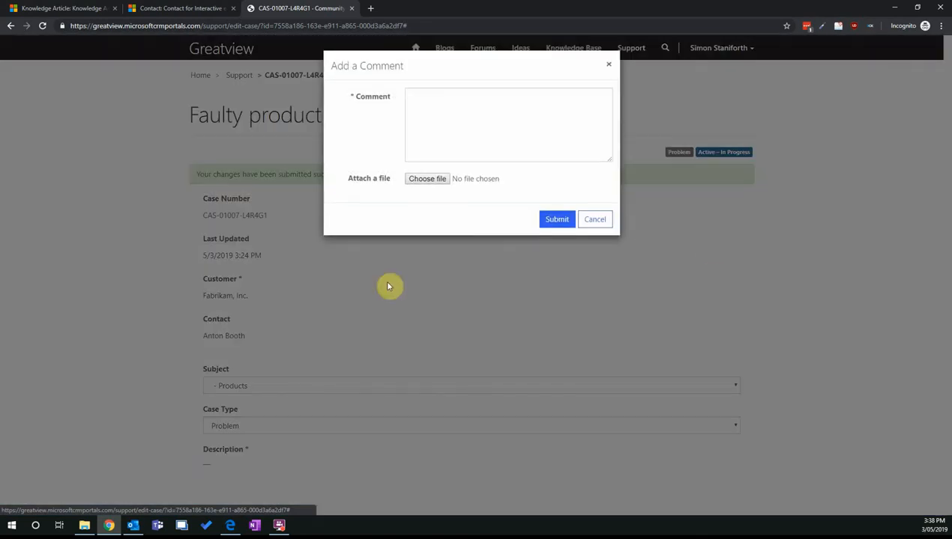
pyautogui.write('s')
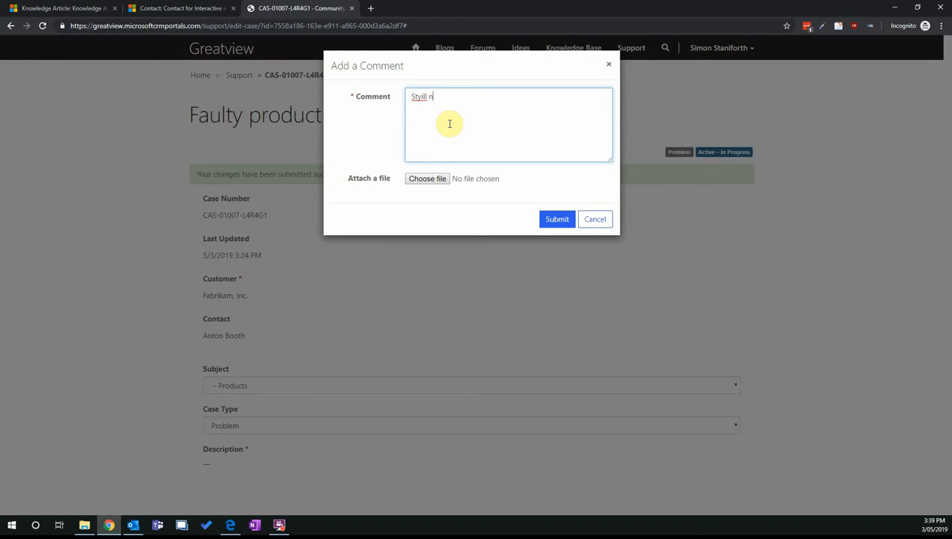
pyautogui.write('o answer')
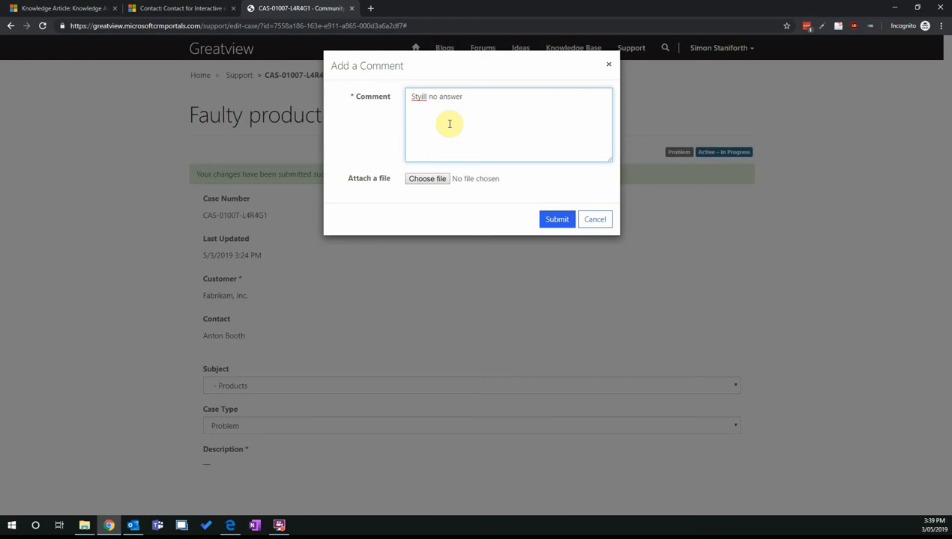
pyautogui.moveTo(423, 104)
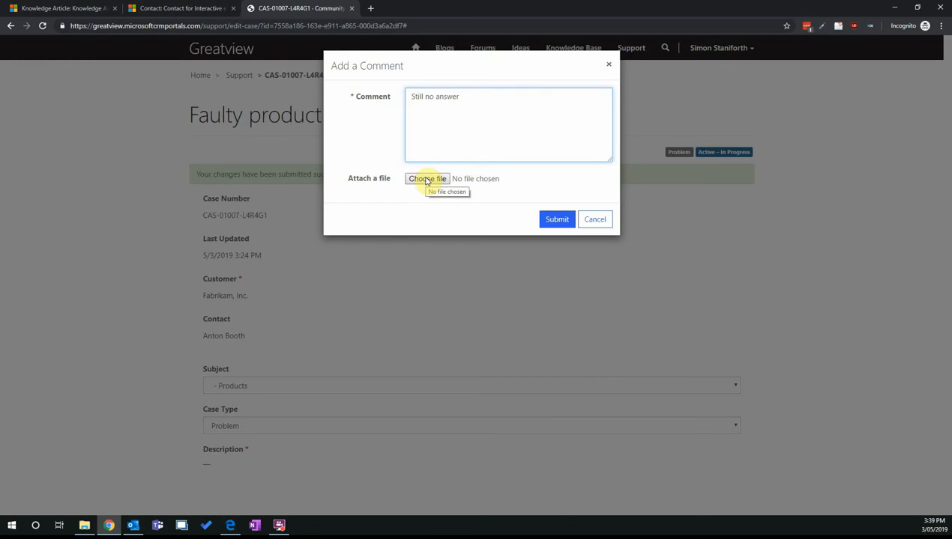
pyautogui.click(557, 219)
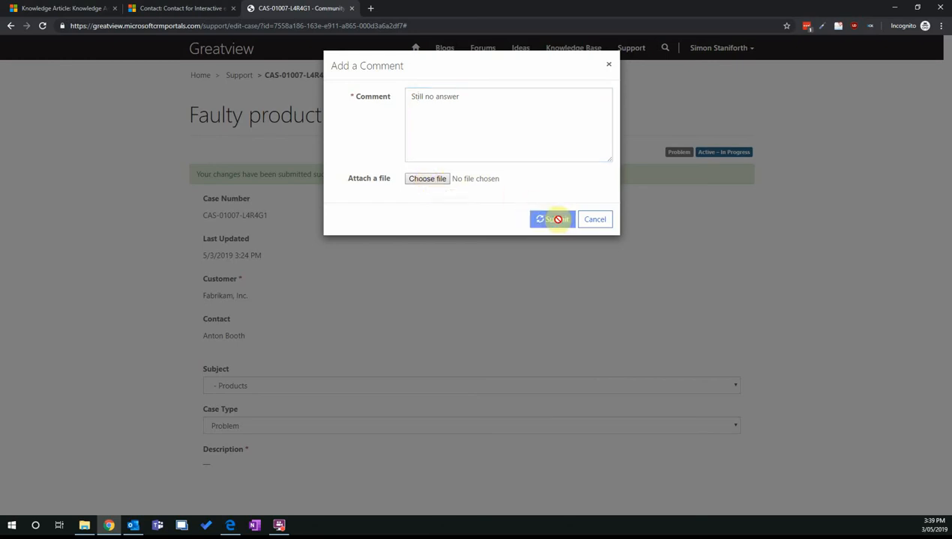
pyautogui.click(552, 219)
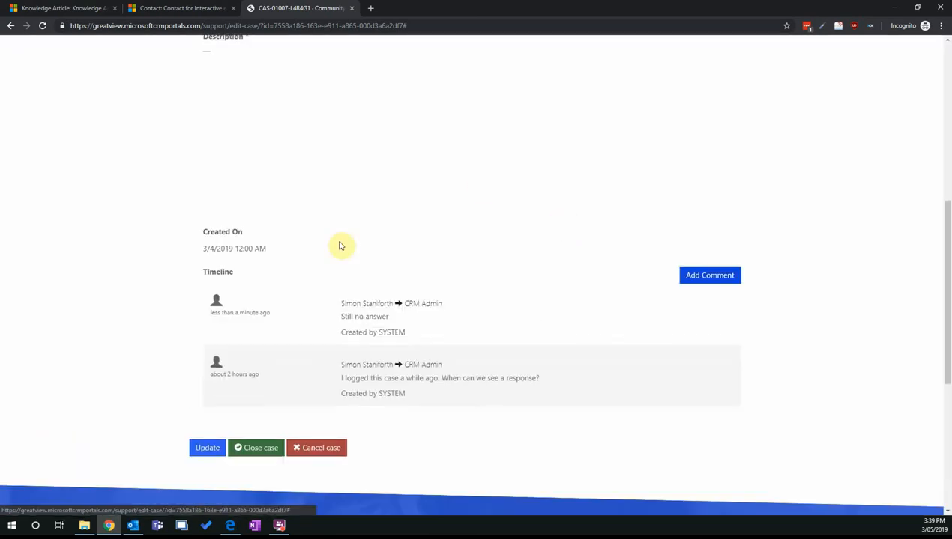
pyautogui.moveTo(273, 305)
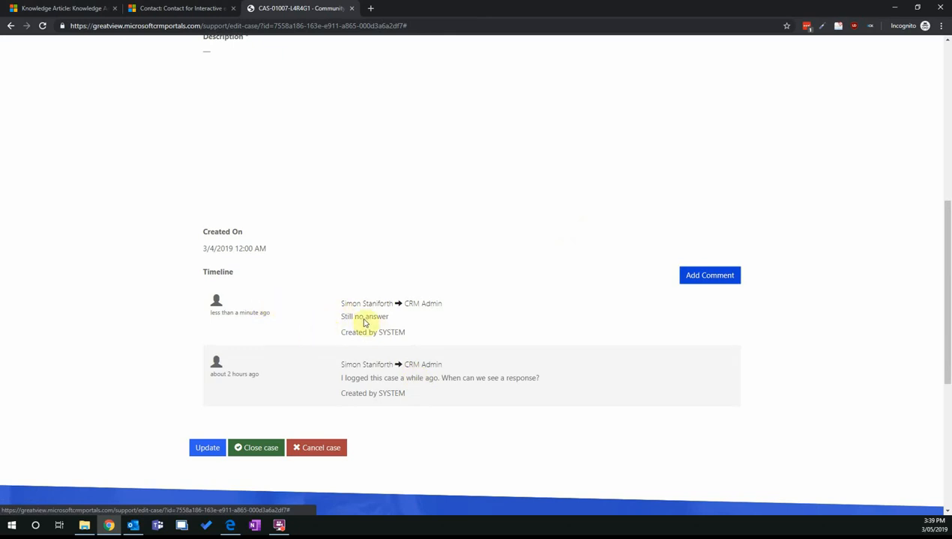
pyautogui.moveTo(397, 320)
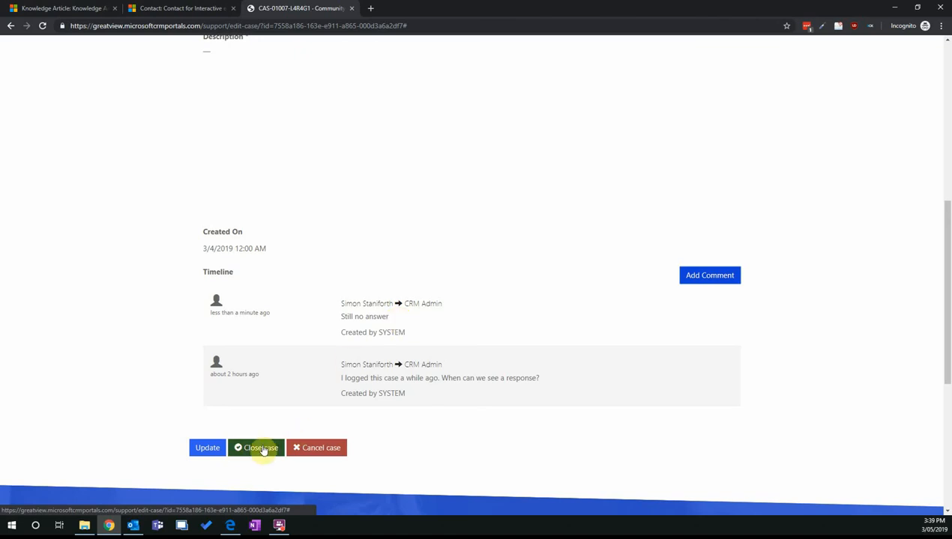
pyautogui.moveTo(297, 455)
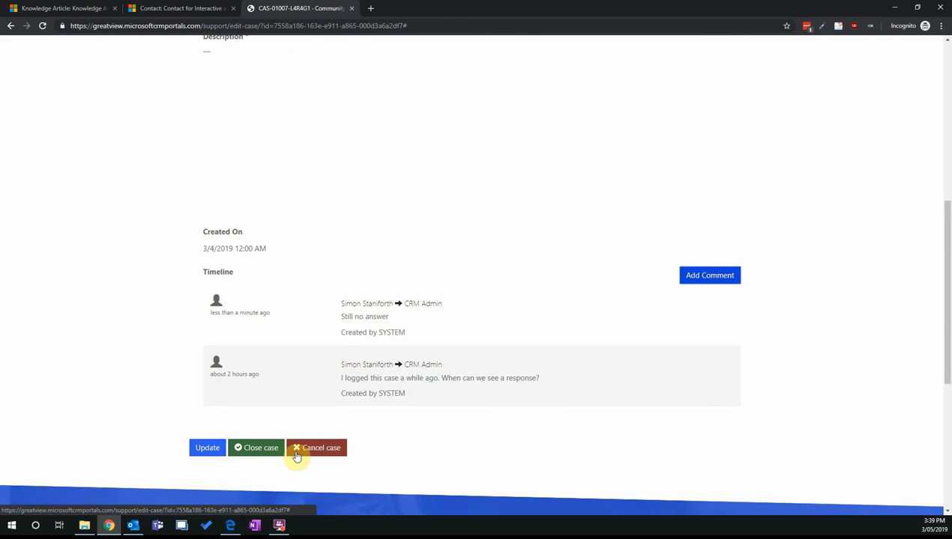
pyautogui.moveTo(316, 447)
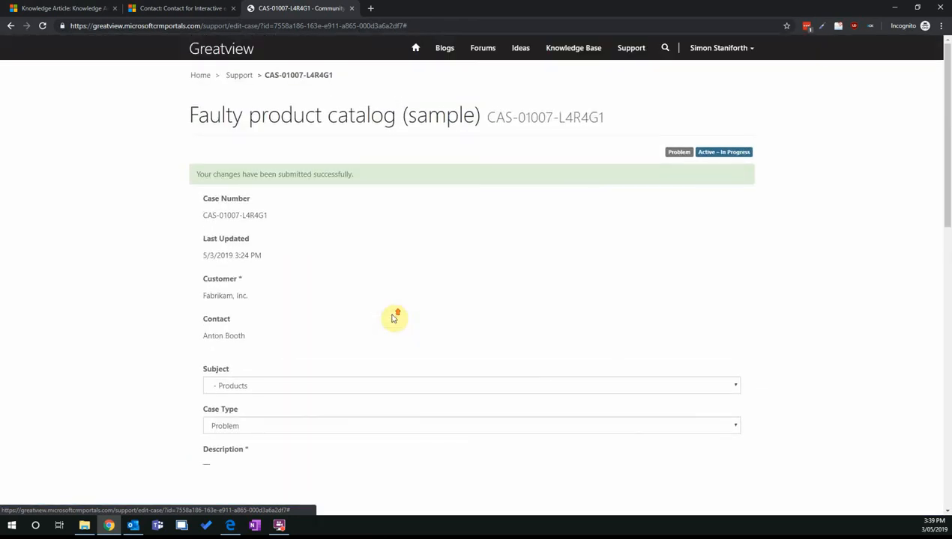
pyautogui.click(631, 48)
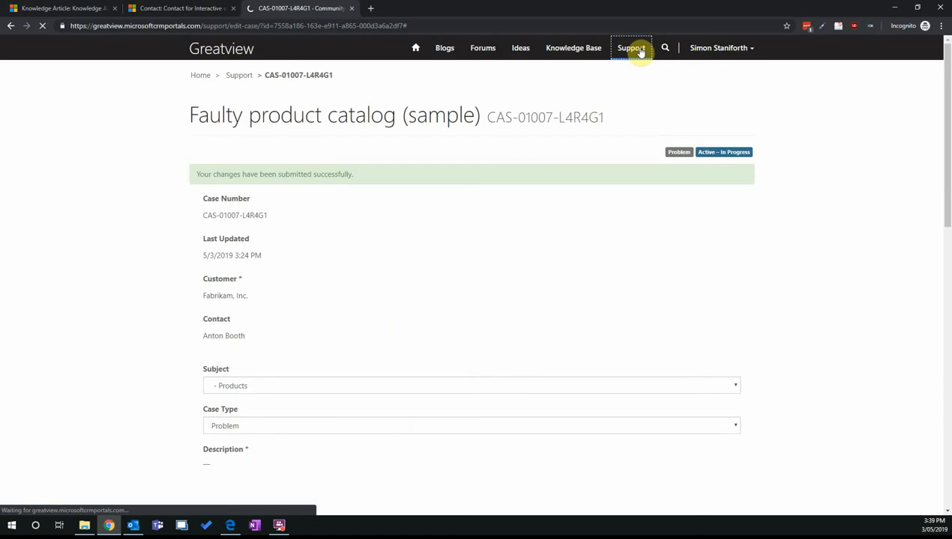
pyautogui.click(631, 48)
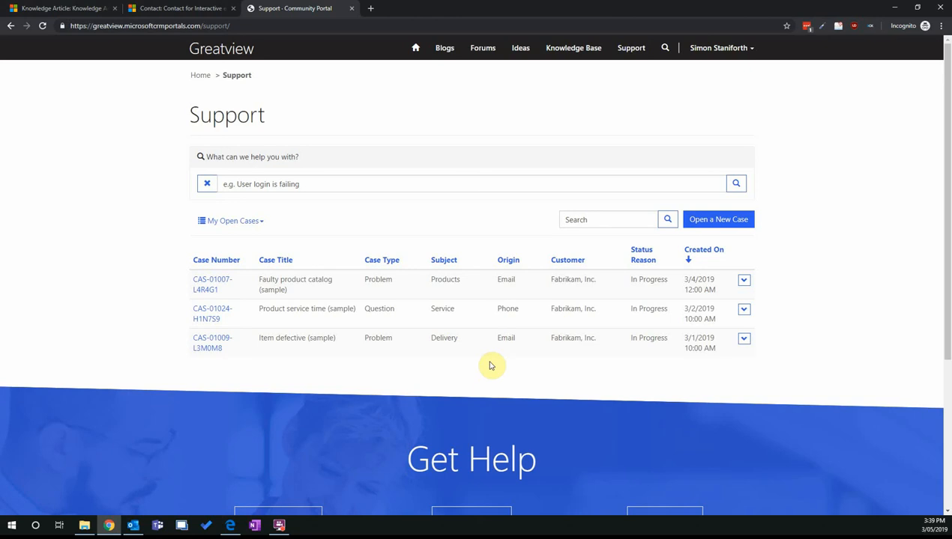
pyautogui.click(719, 47)
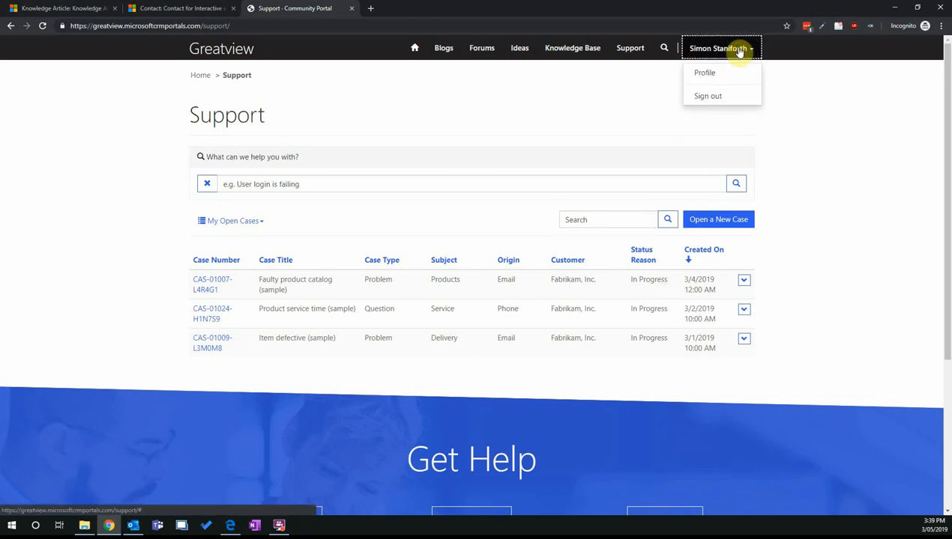
pyautogui.click(704, 72)
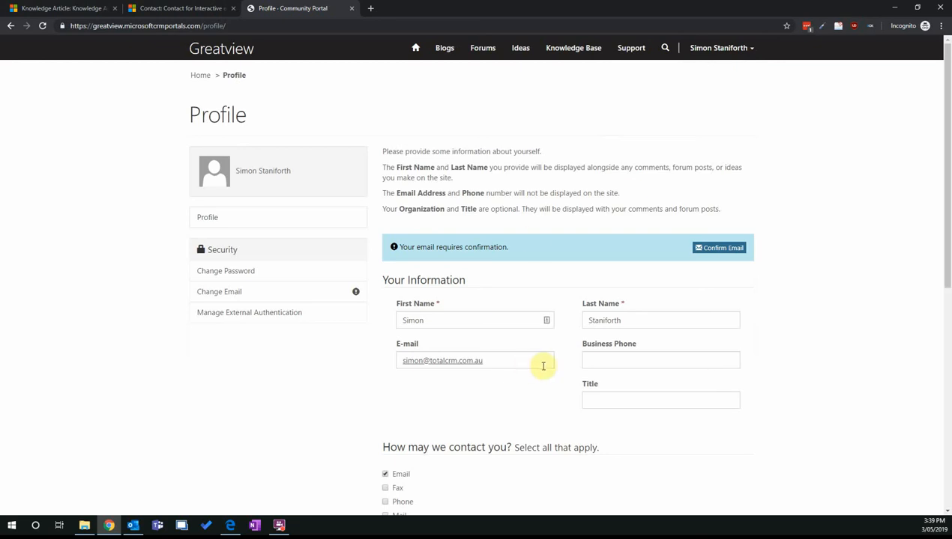
pyautogui.moveTo(561, 376)
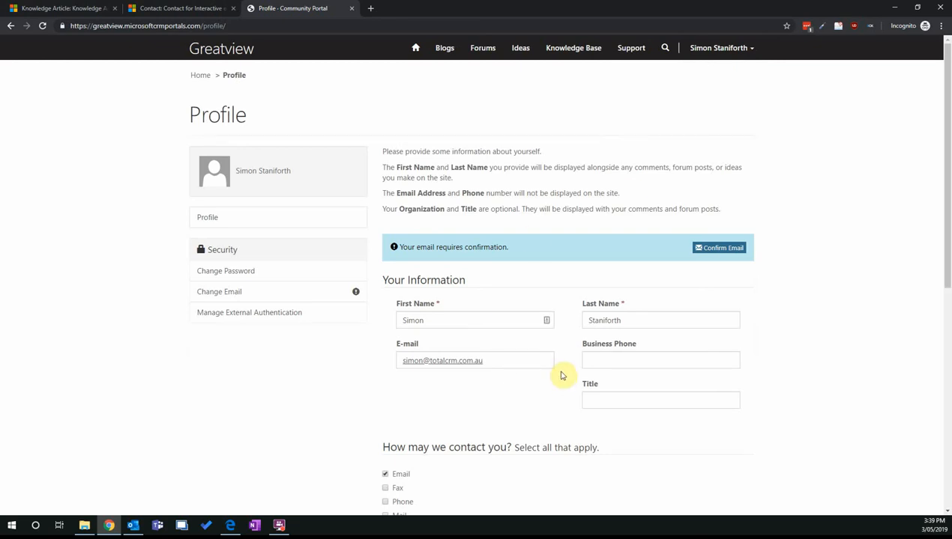
pyautogui.moveTo(411, 250)
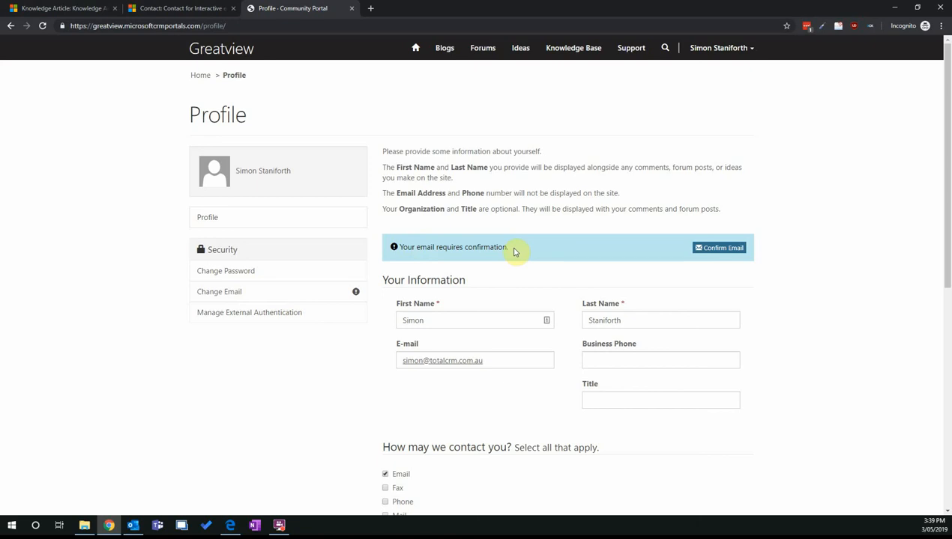
pyautogui.moveTo(524, 320)
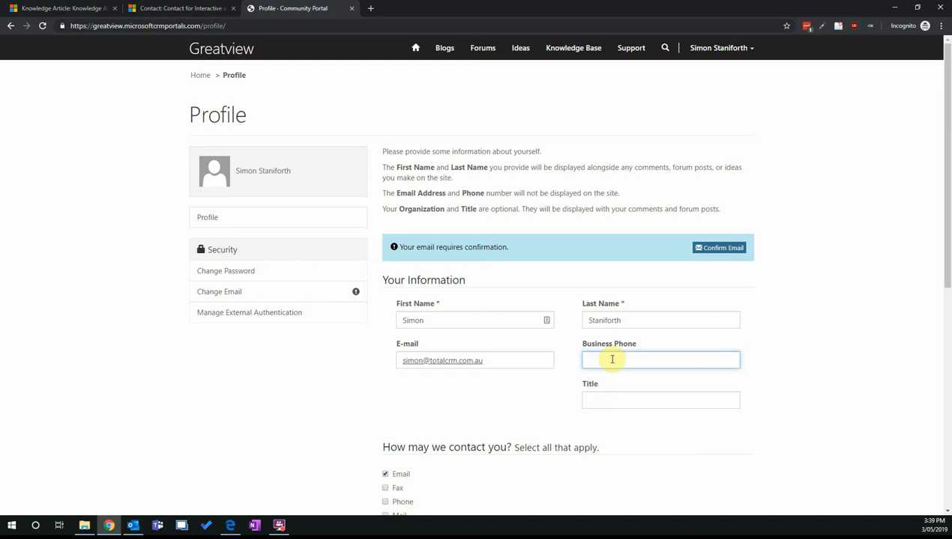
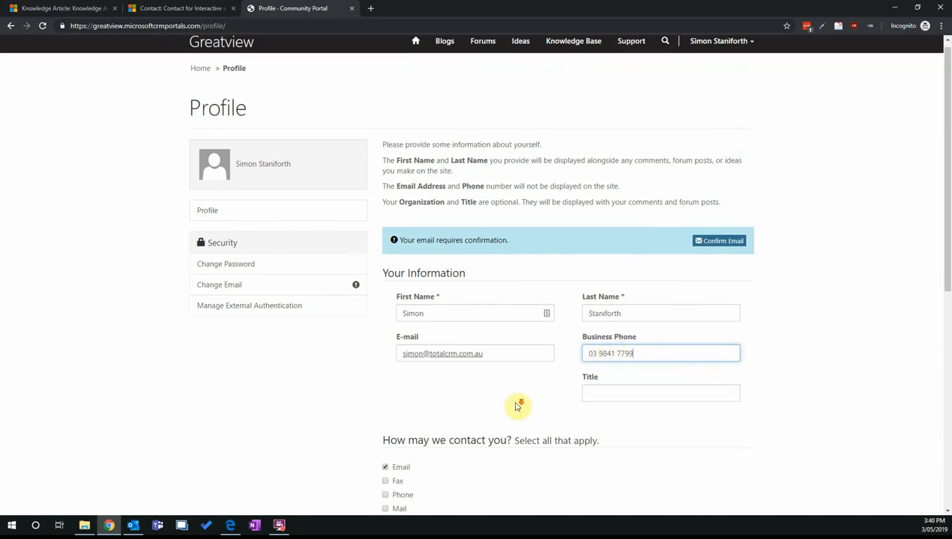
pyautogui.click(400, 360)
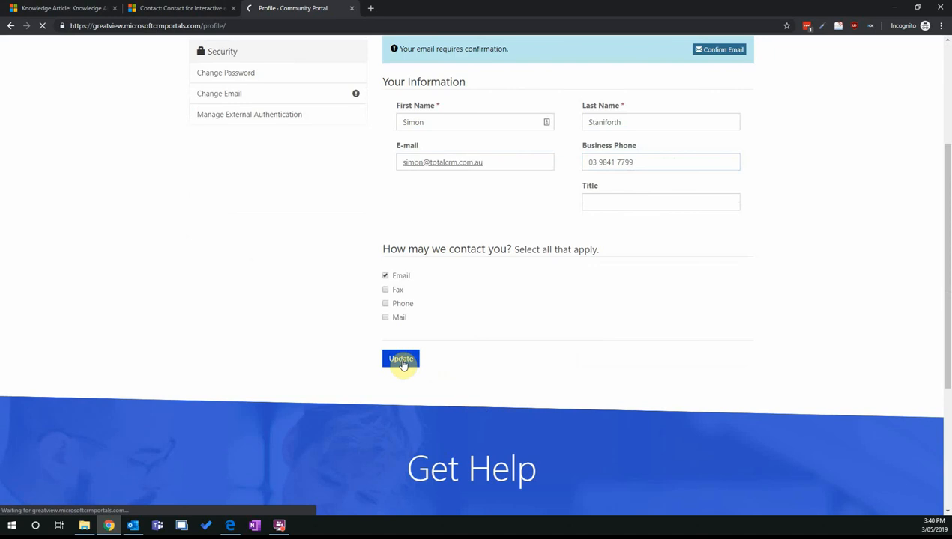
pyautogui.click(401, 359)
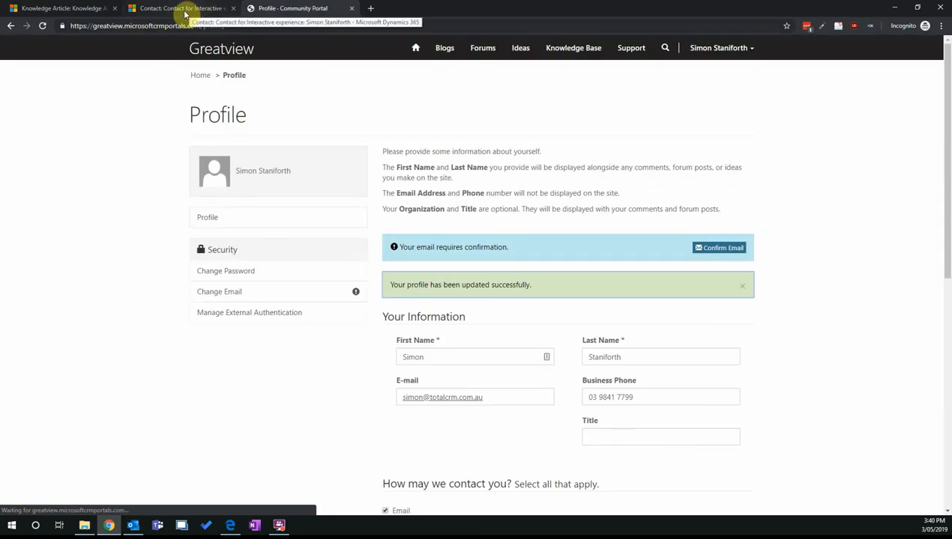
pyautogui.click(180, 9)
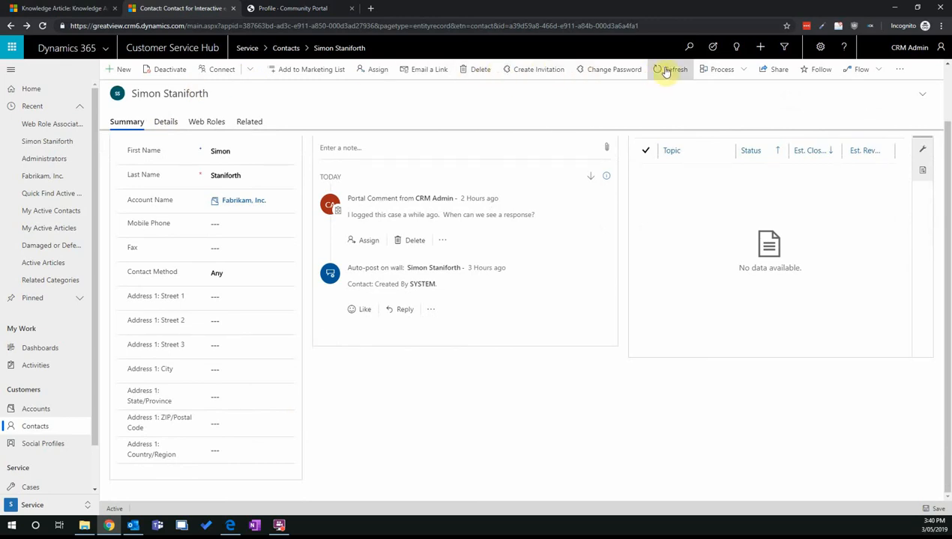
pyautogui.click(672, 69)
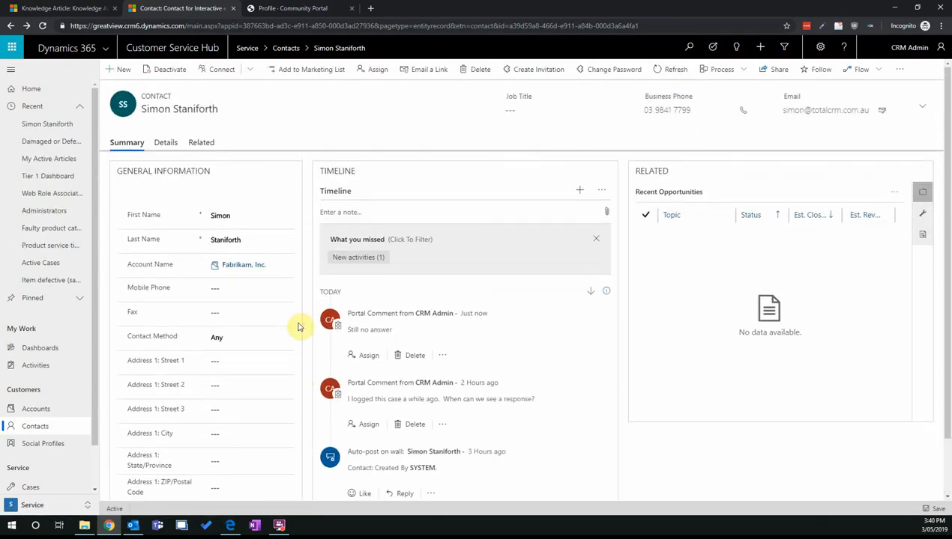
pyautogui.moveTo(219, 105)
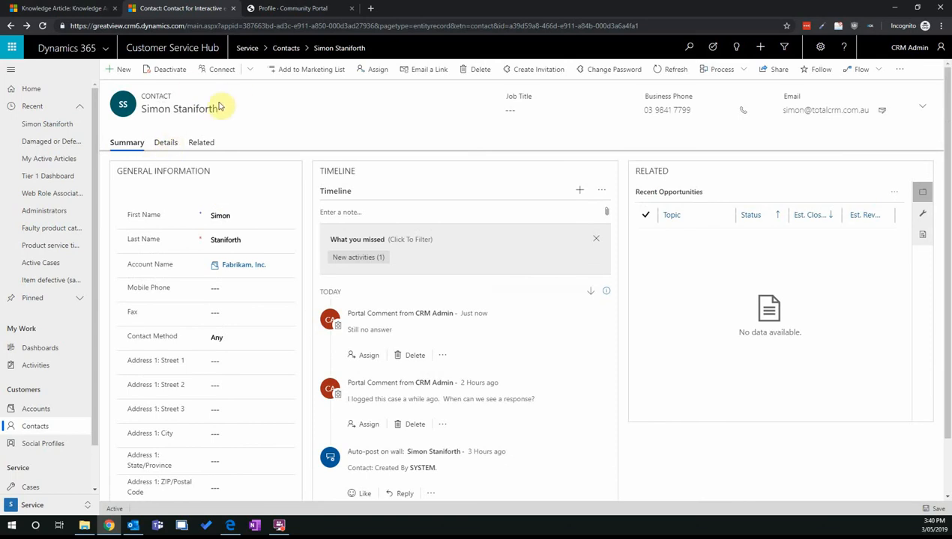
pyautogui.moveTo(709, 114)
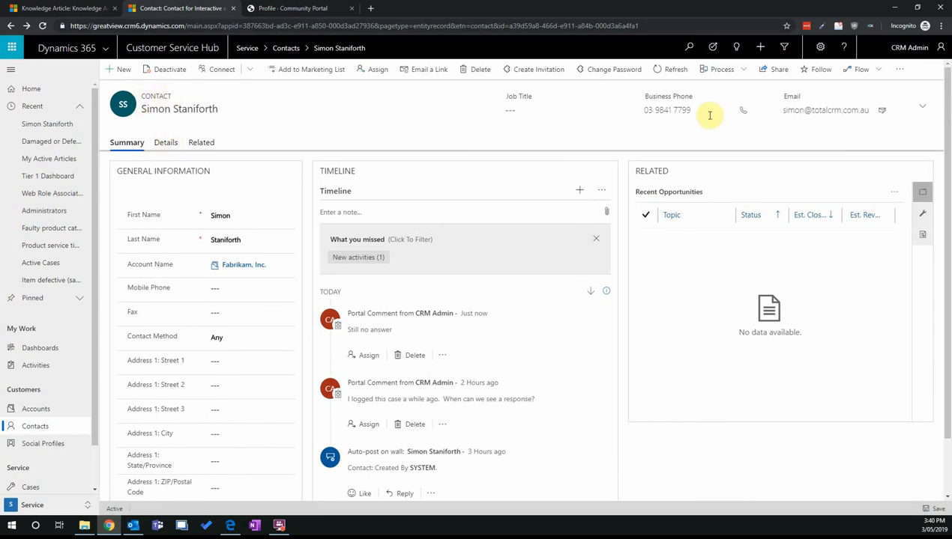
pyautogui.click(677, 111)
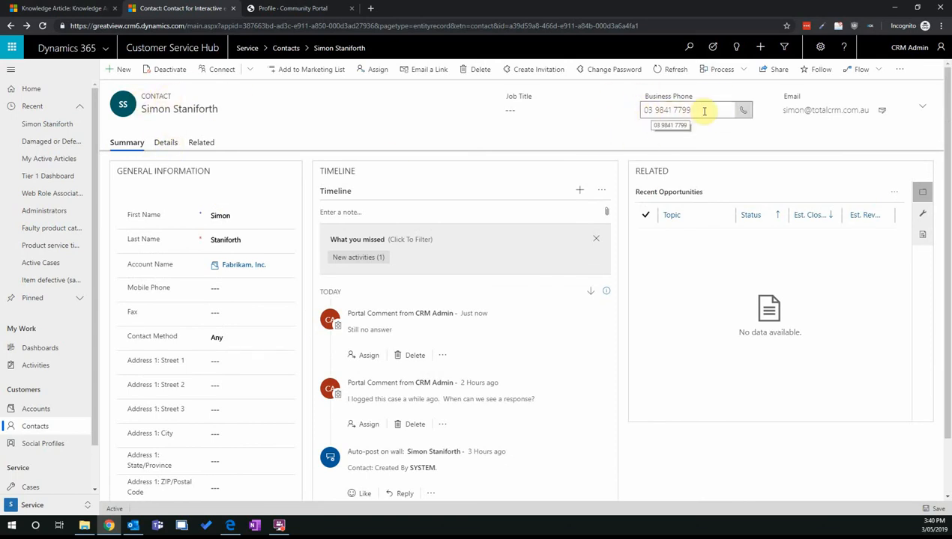
pyautogui.moveTo(706, 102)
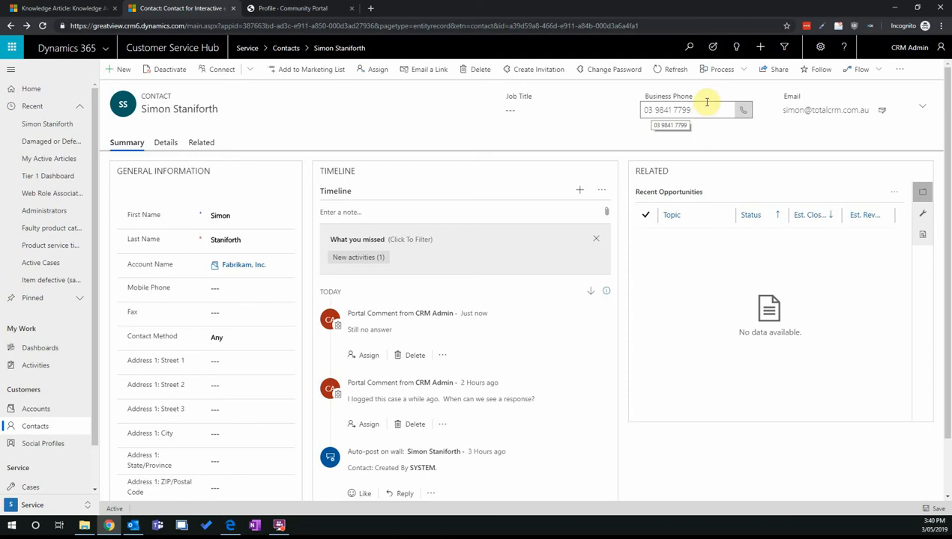
pyautogui.click(293, 9)
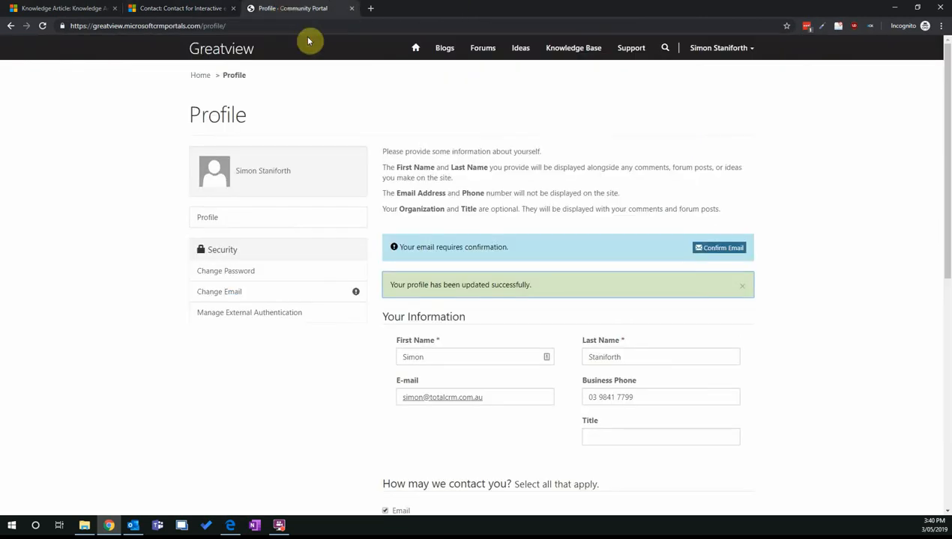
# Step: Return to the Greatview Community Portal home page with its articles and forums
pyautogui.click(415, 48)
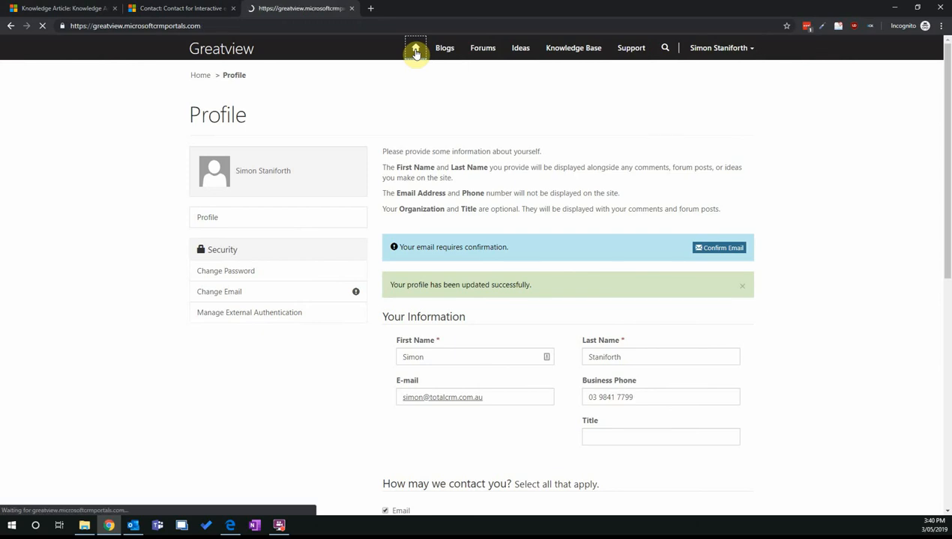
pyautogui.click(415, 53)
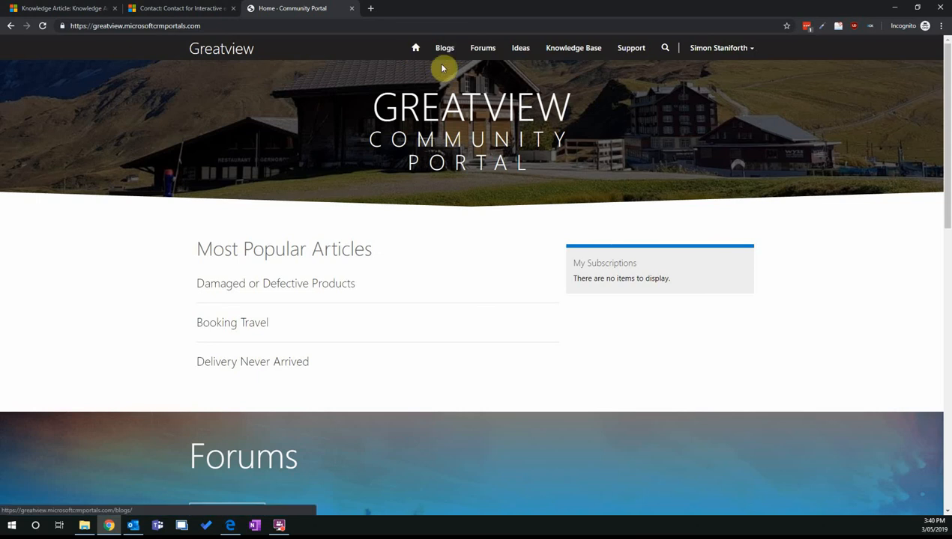
pyautogui.moveTo(443, 48)
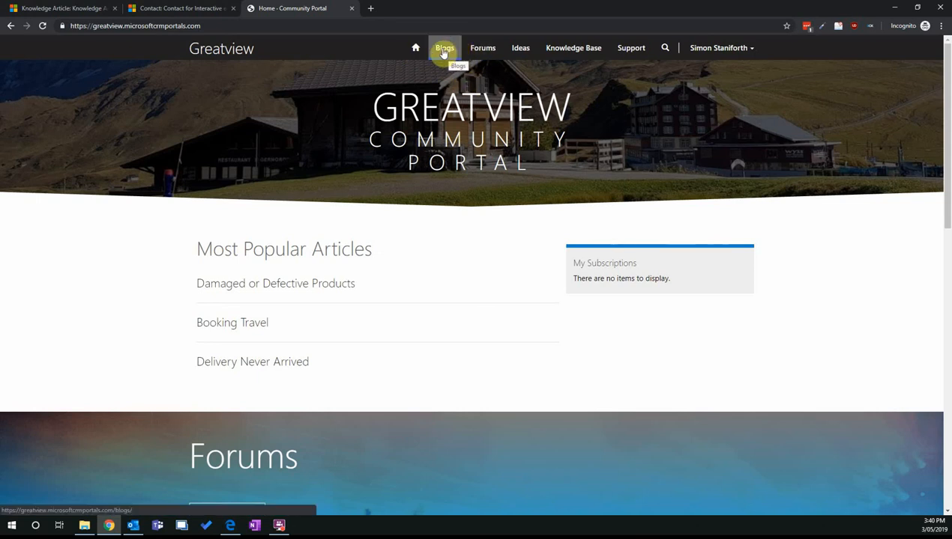